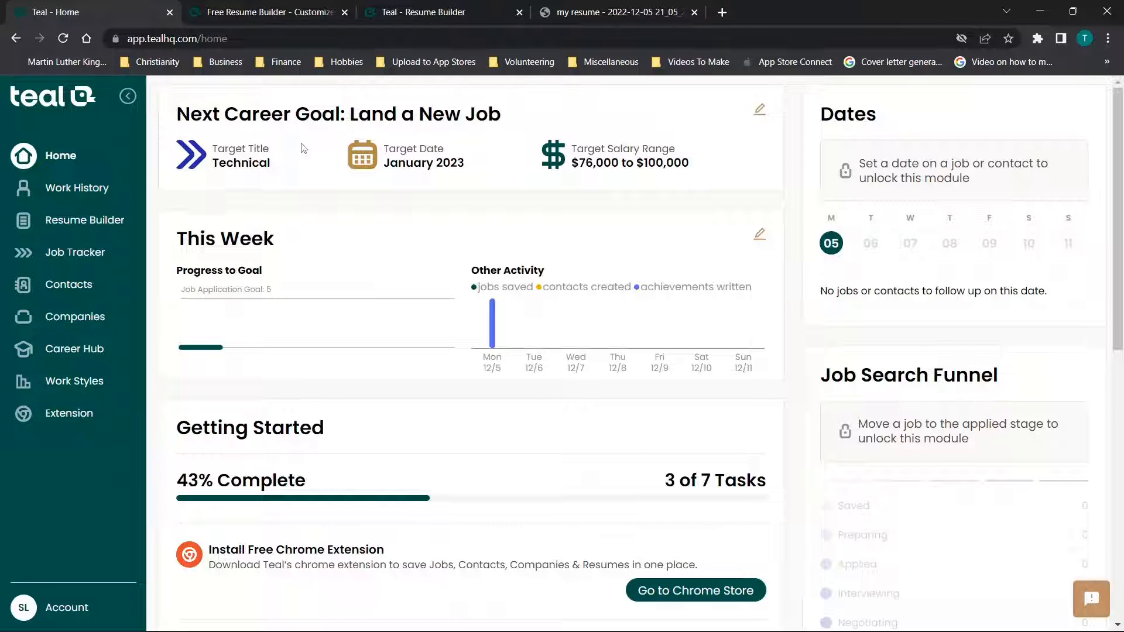
Step: Switch to the Free Resume Builder tab to reach the signed-in Teal home dashboard
left_click(267, 11)
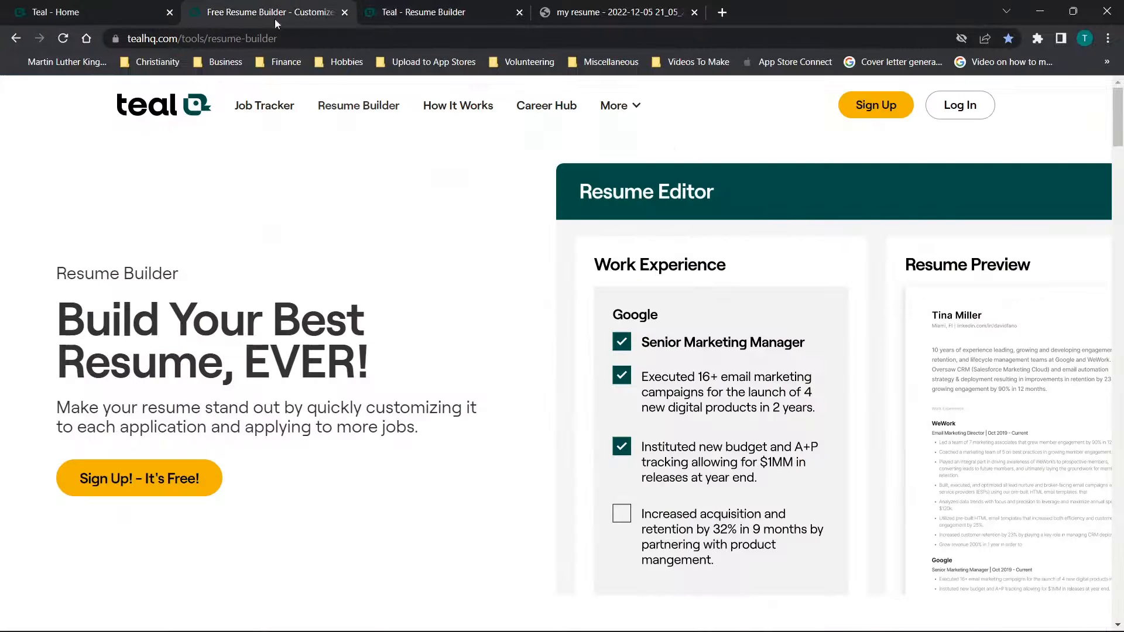
mouse_move(875, 104)
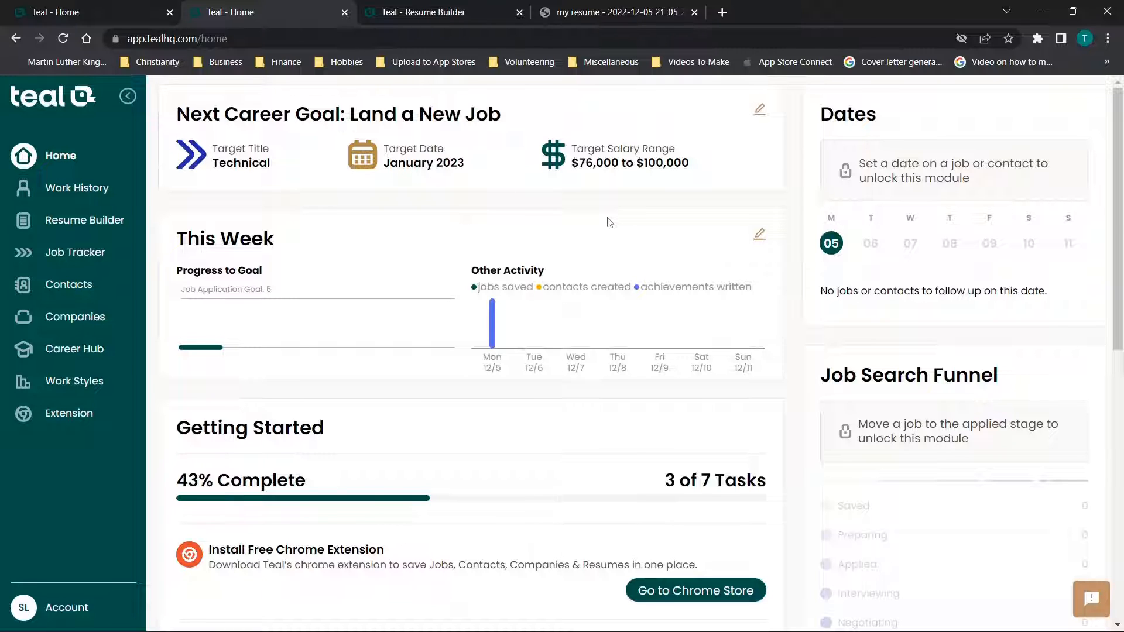
mouse_move(209, 452)
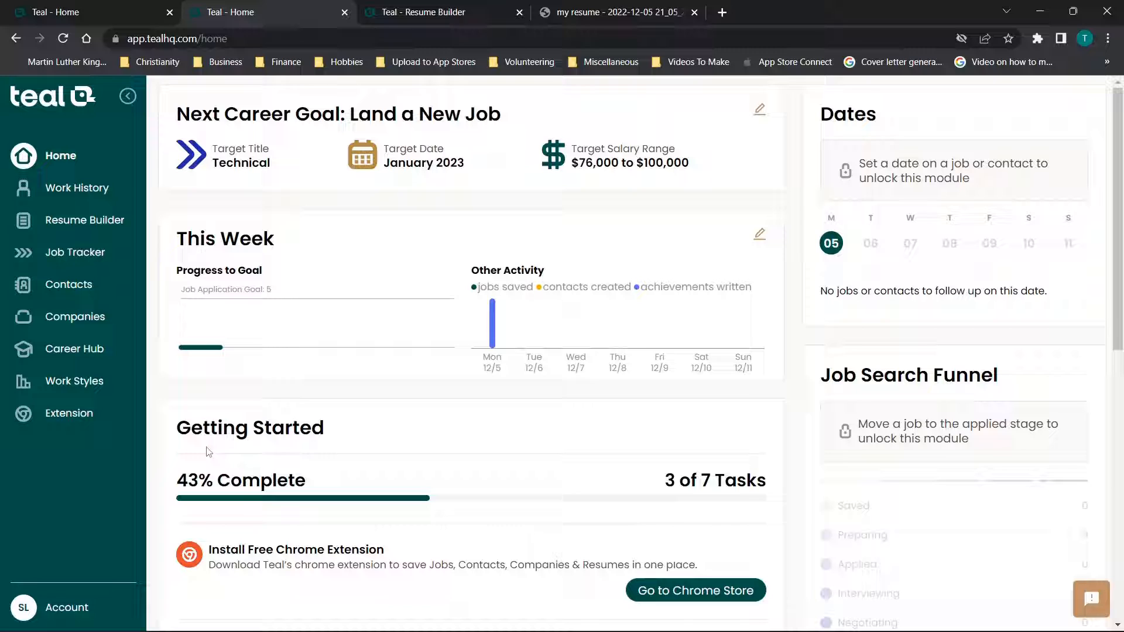
mouse_move(298, 464)
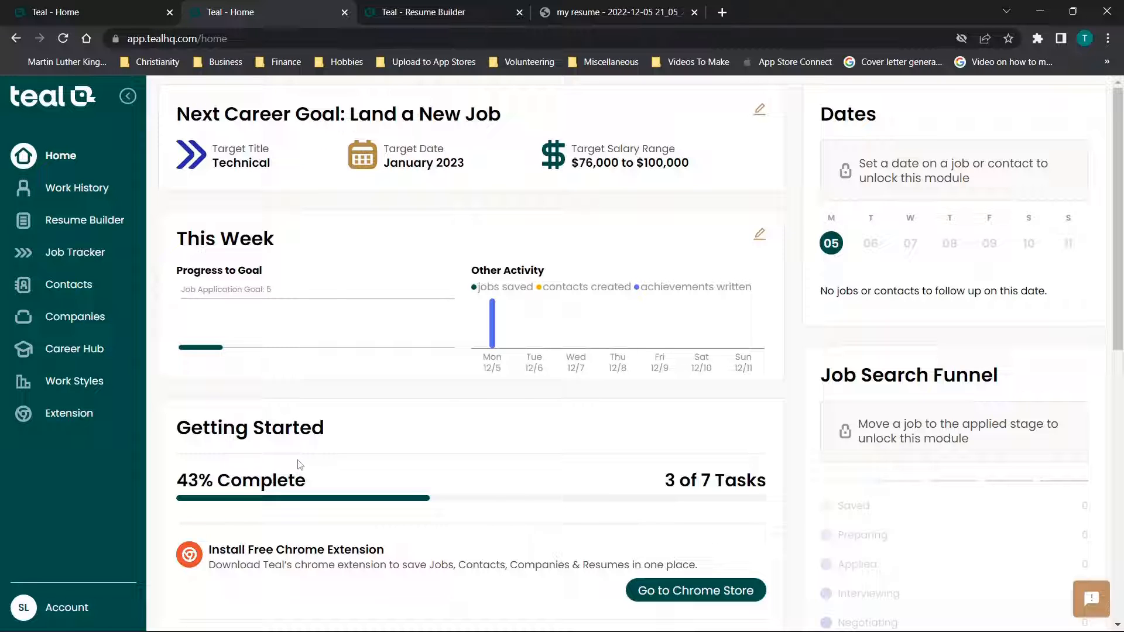
Step: Re-save the Contact Information on the Work History page with its existing details unchanged
left_click(77, 187)
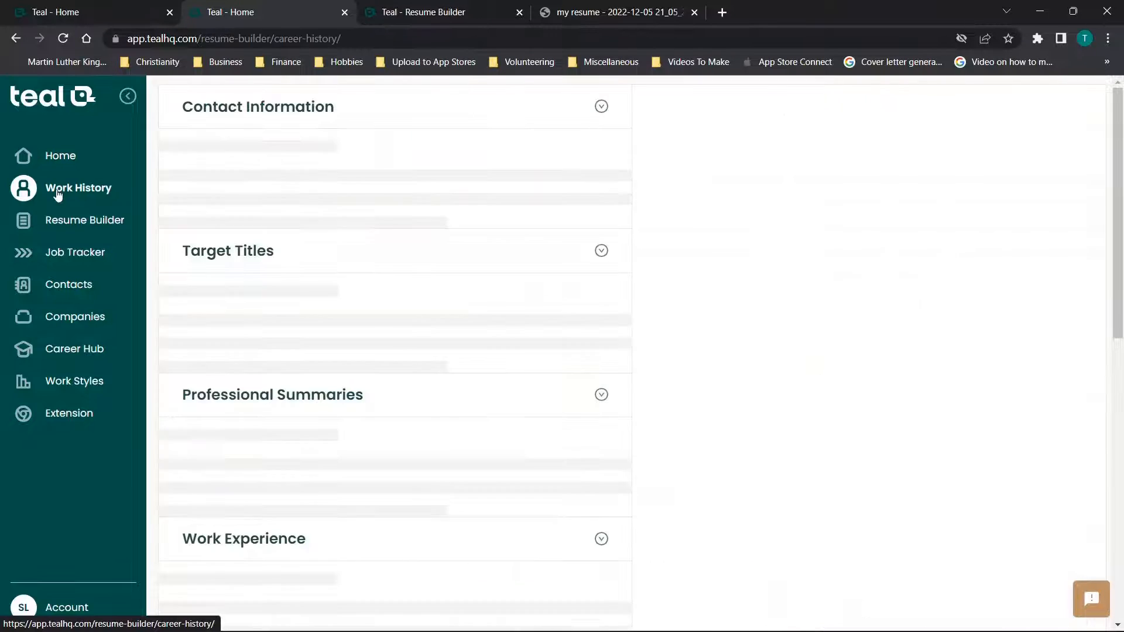
left_click(78, 188)
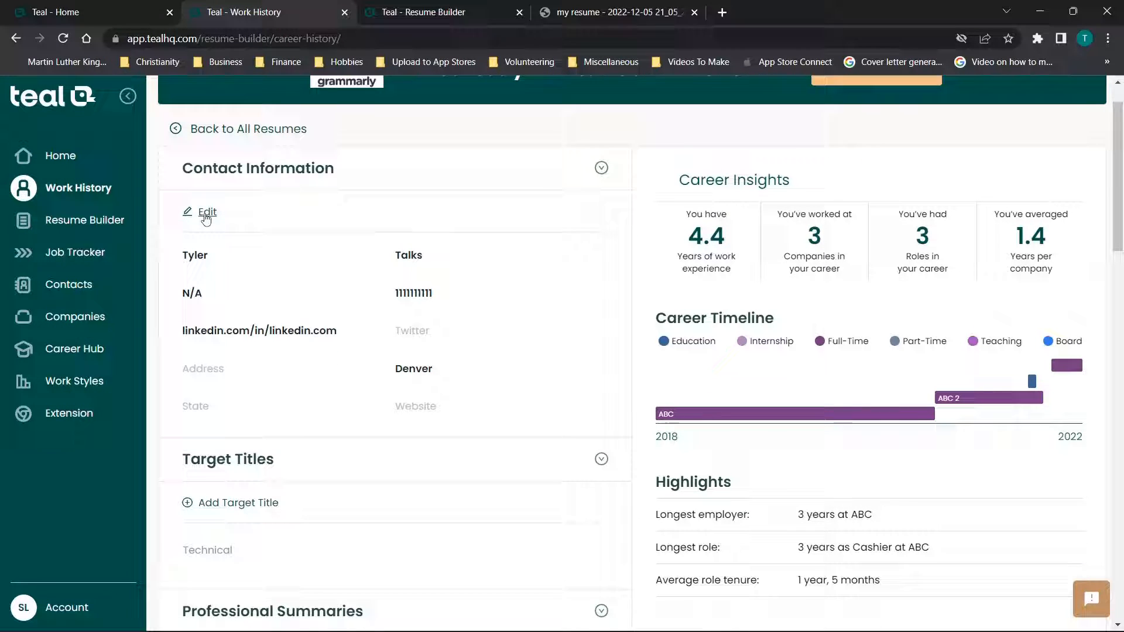
left_click(206, 212)
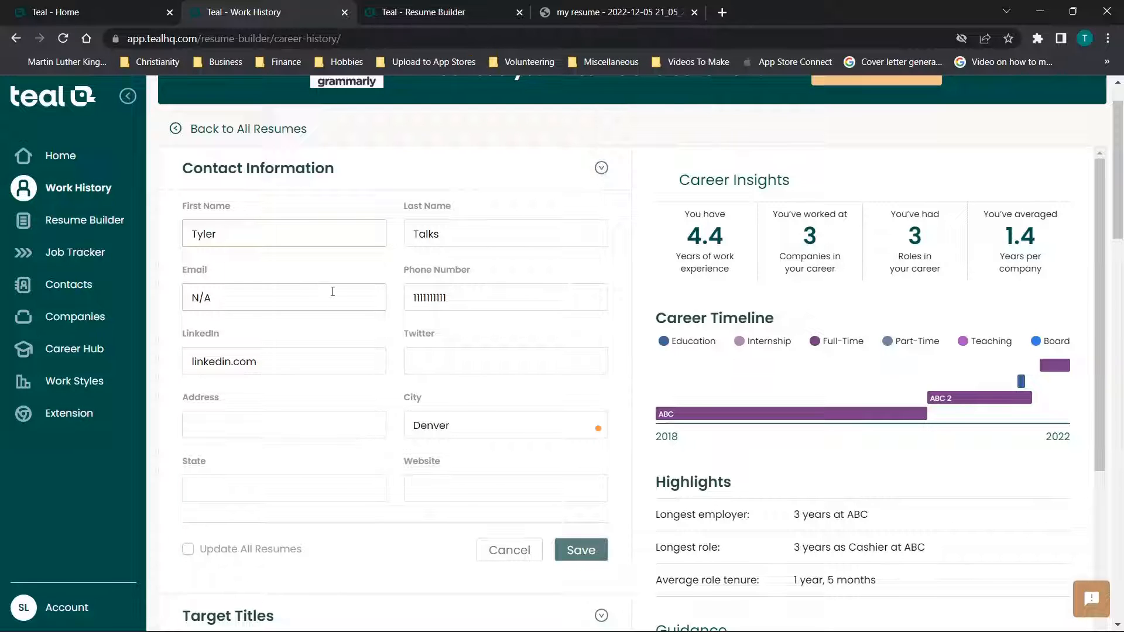
left_click(579, 551)
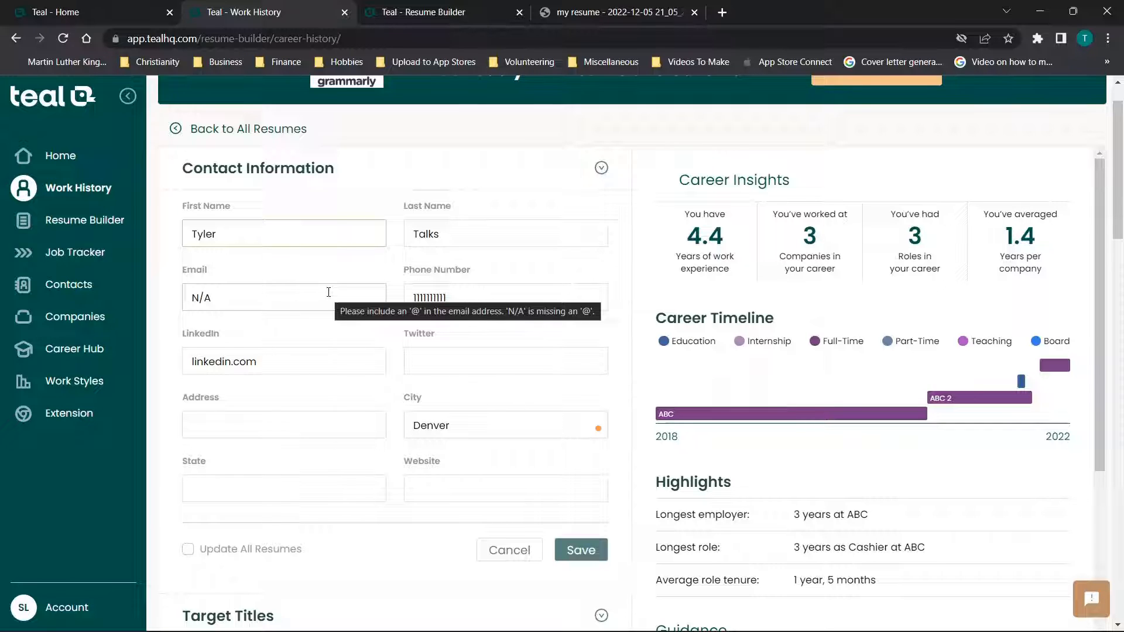
left_click(283, 233)
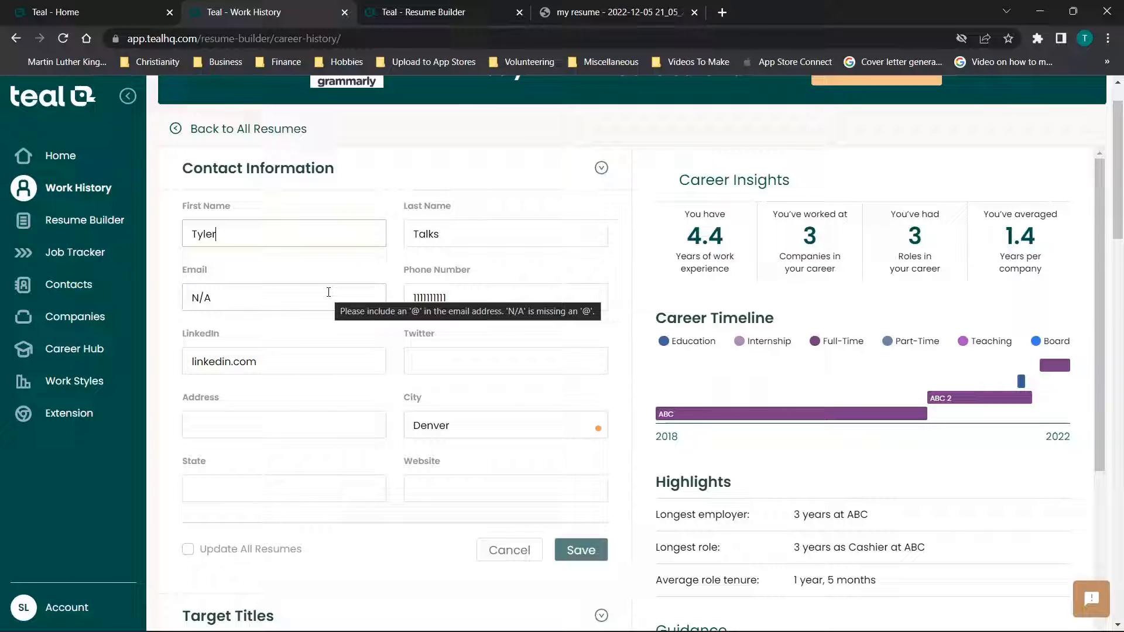
mouse_move(484, 260)
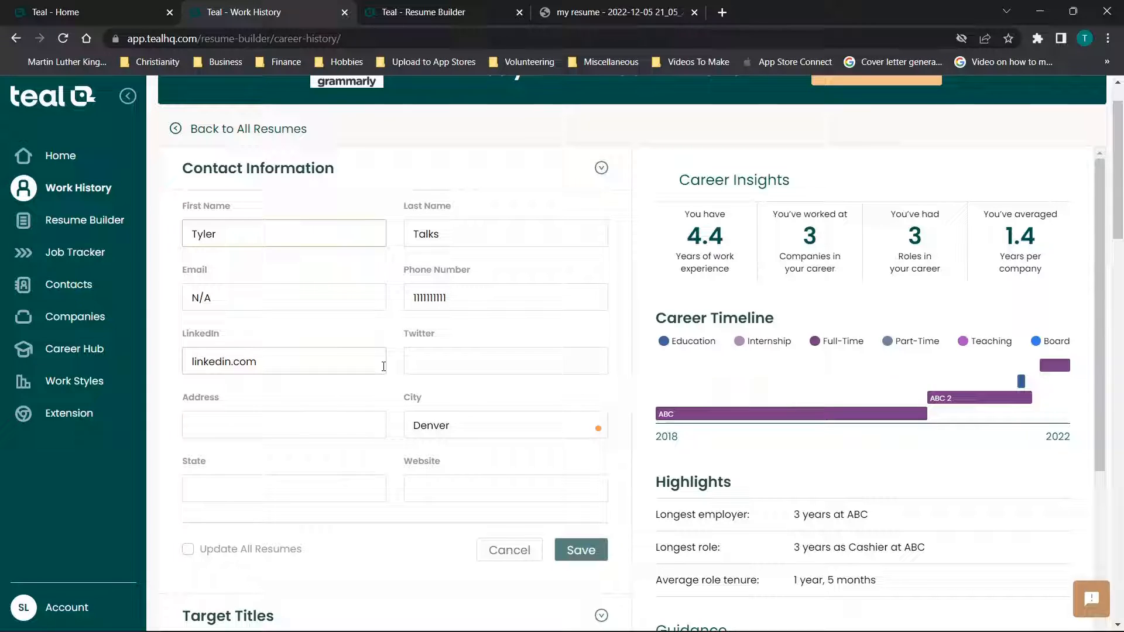
mouse_move(291, 384)
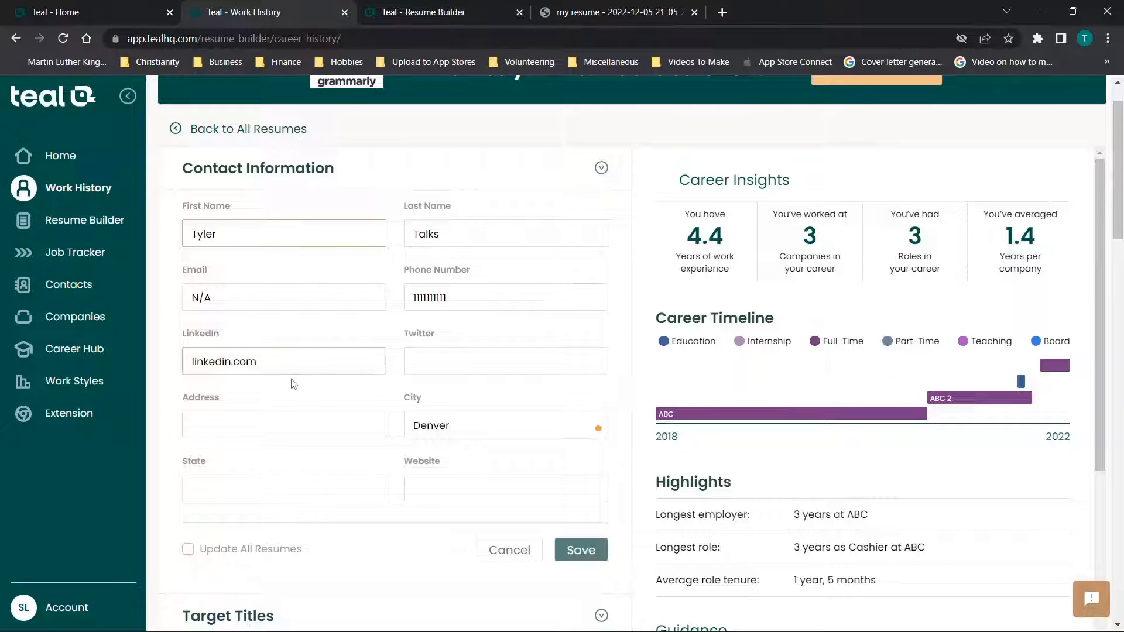
scroll("down", 3)
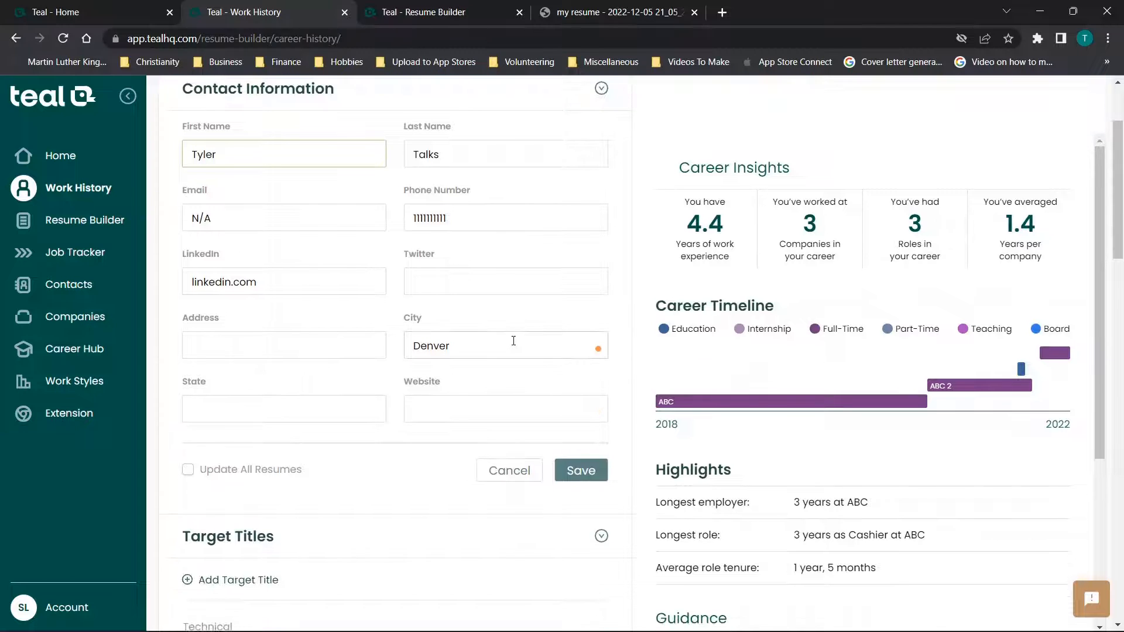
left_click(579, 471)
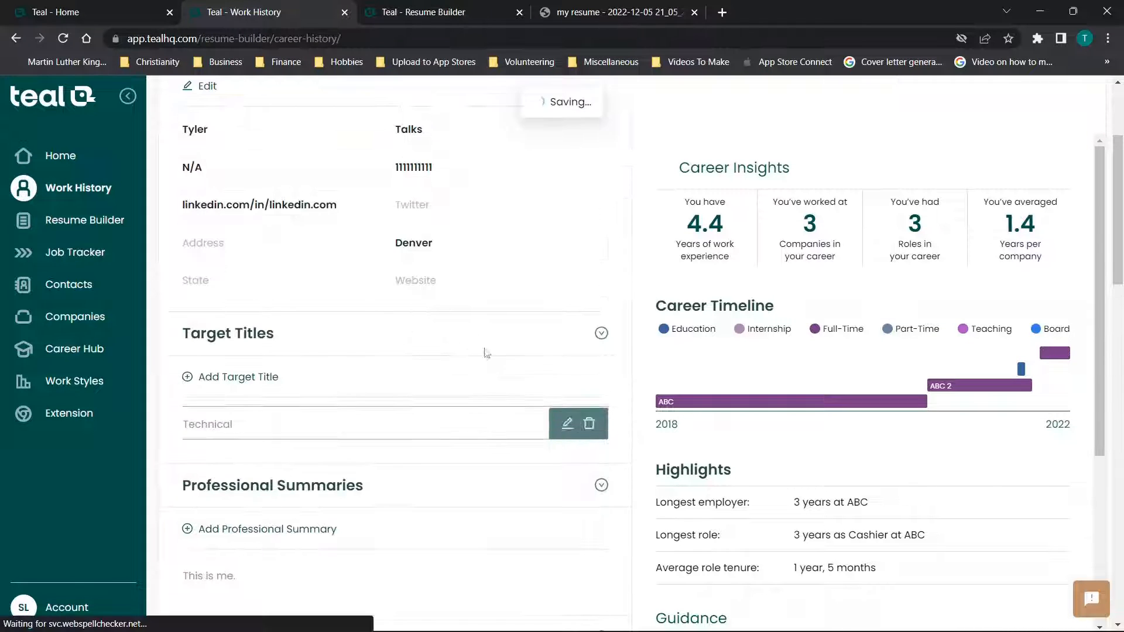
Step: Cancel out of adding a new target title without creating one
scroll("down", 3)
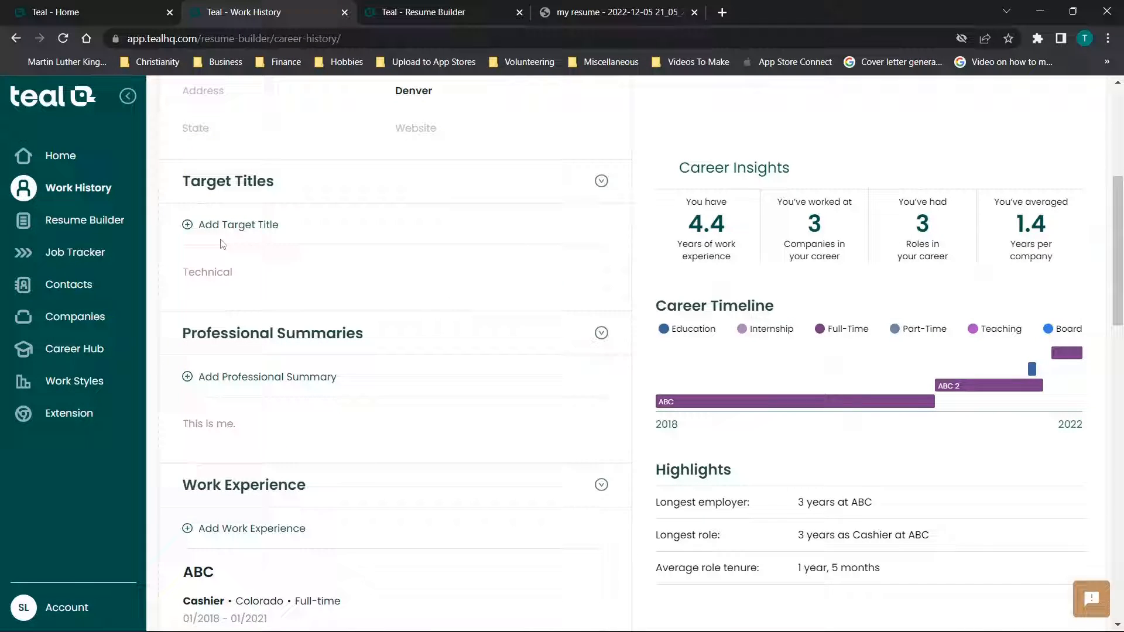
scroll("down", 3)
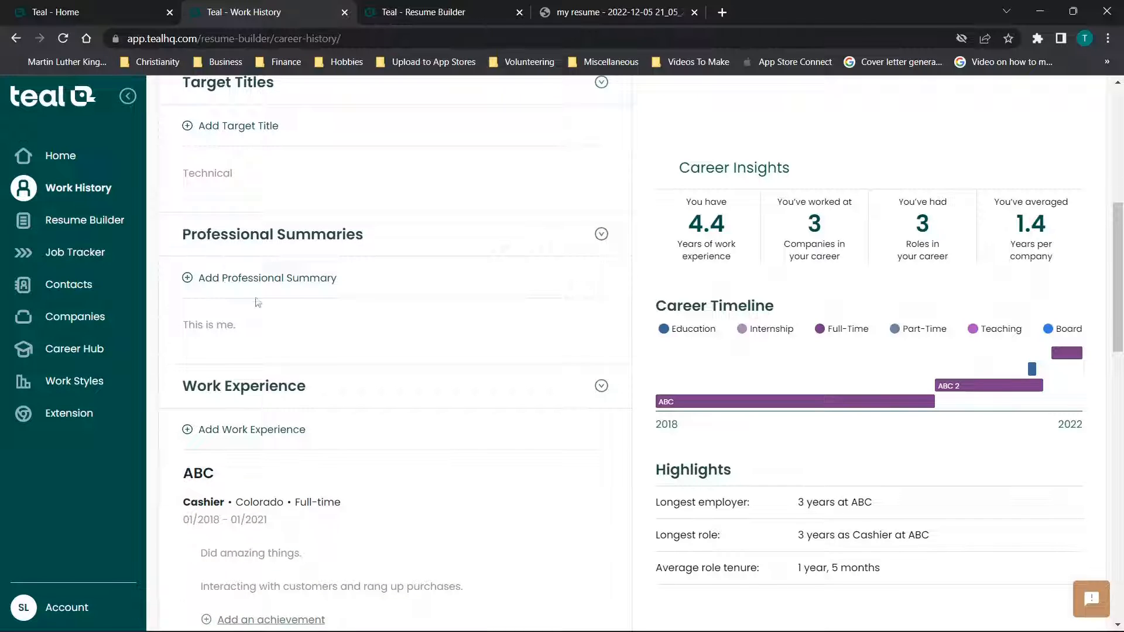
mouse_move(238, 126)
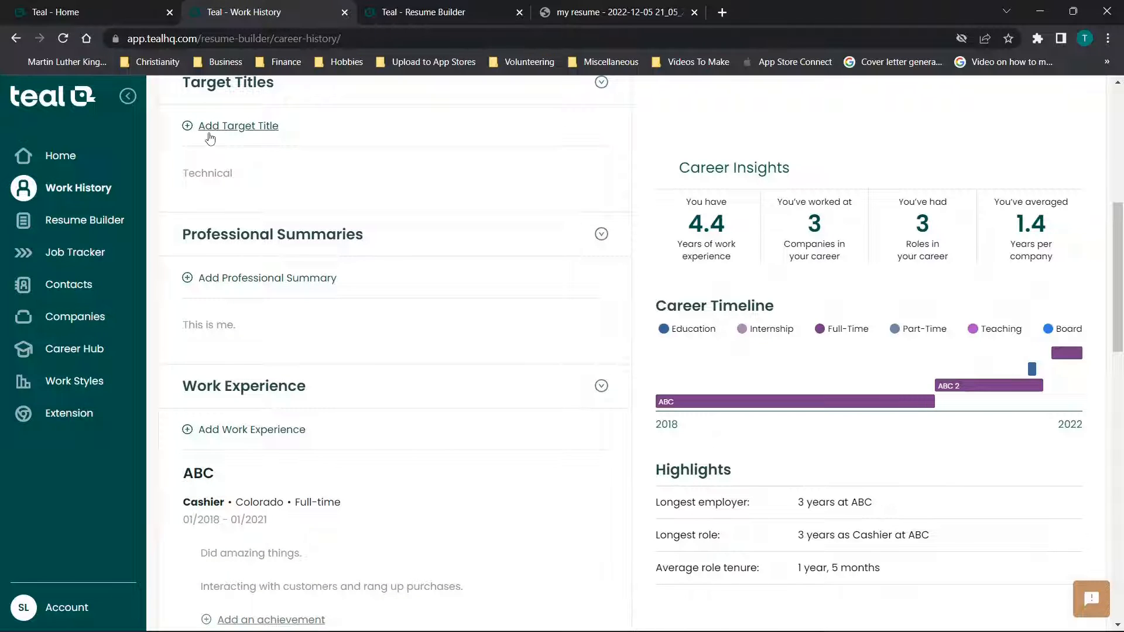
left_click(237, 126)
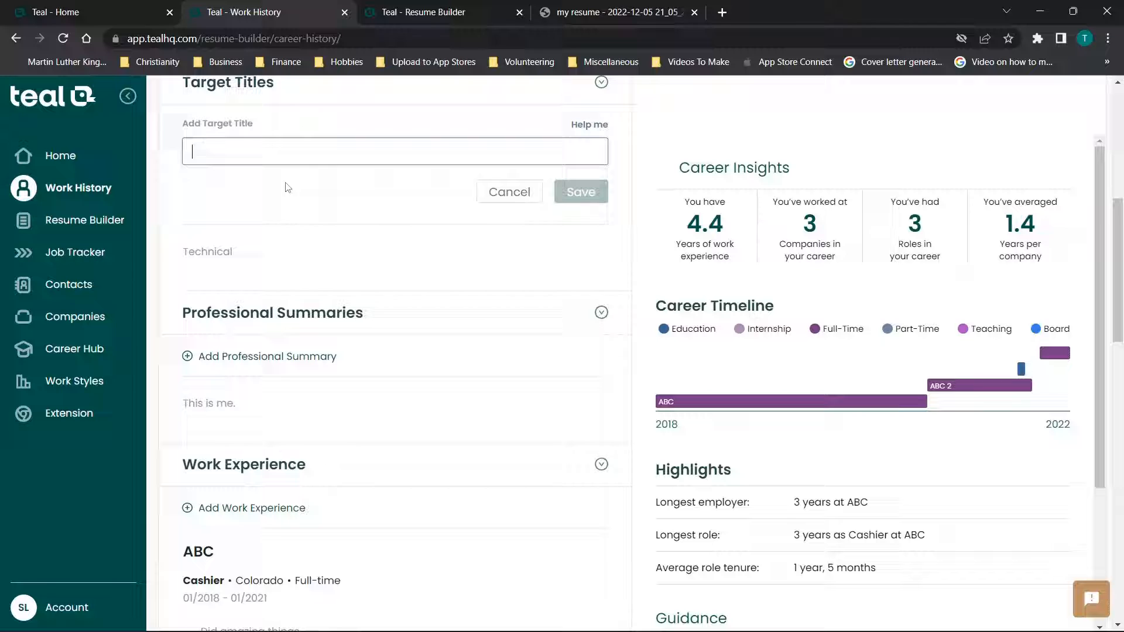
left_click(508, 191)
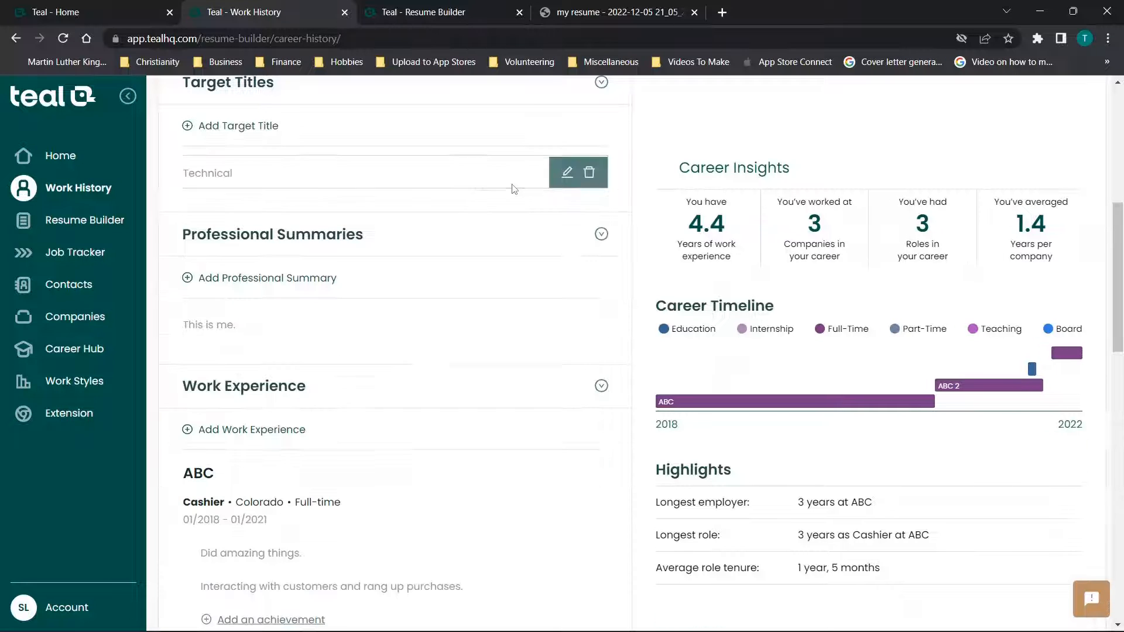
Step: Extend the professional summary to 'This is me. Sentence 2. Sentence 3.' and save it
scroll("down", 3)
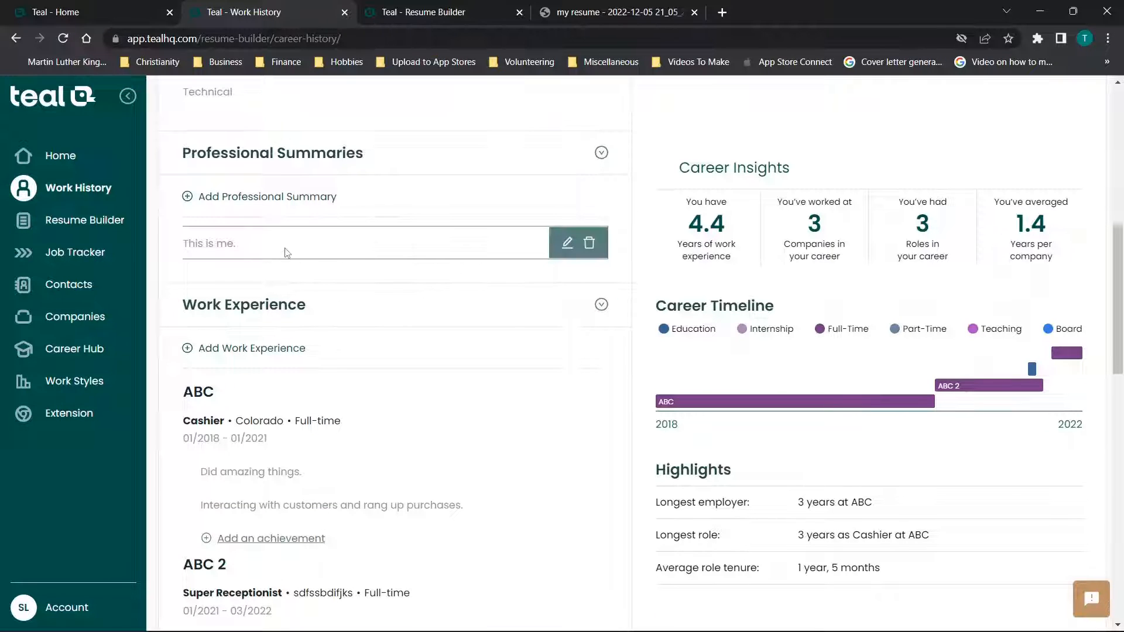
left_click(567, 242)
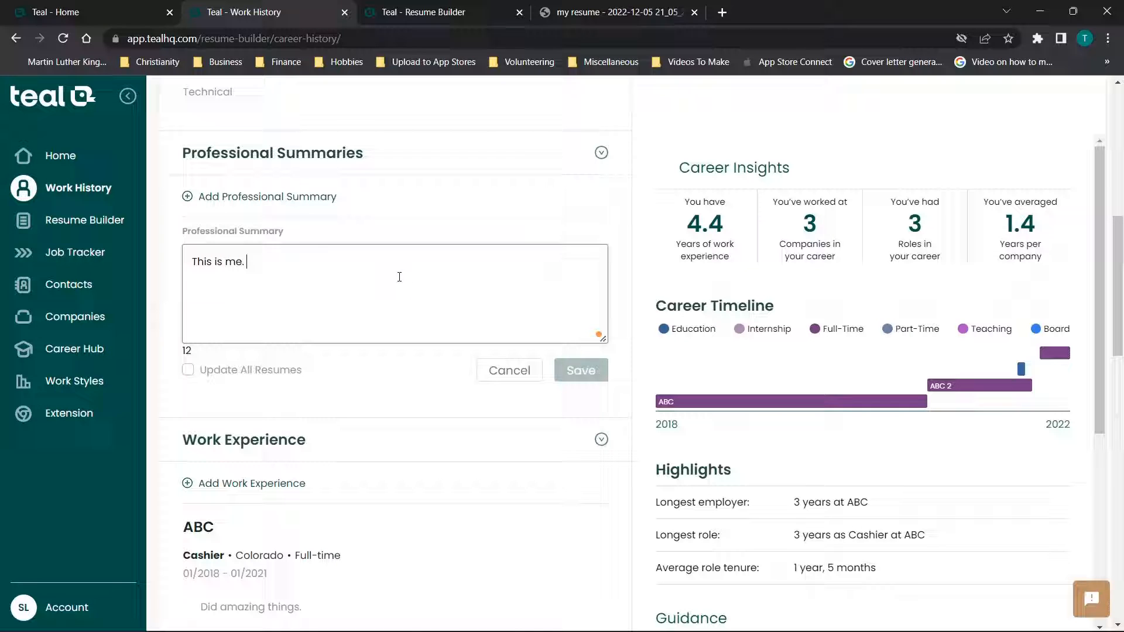
type("sentence 2. Sentence")
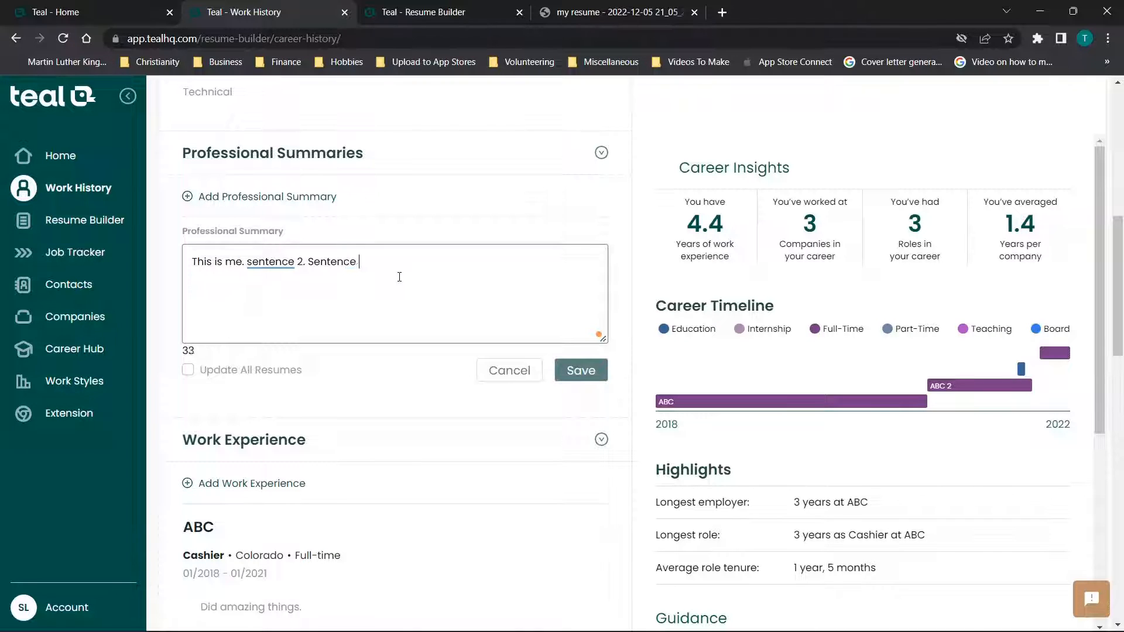
type("3.")
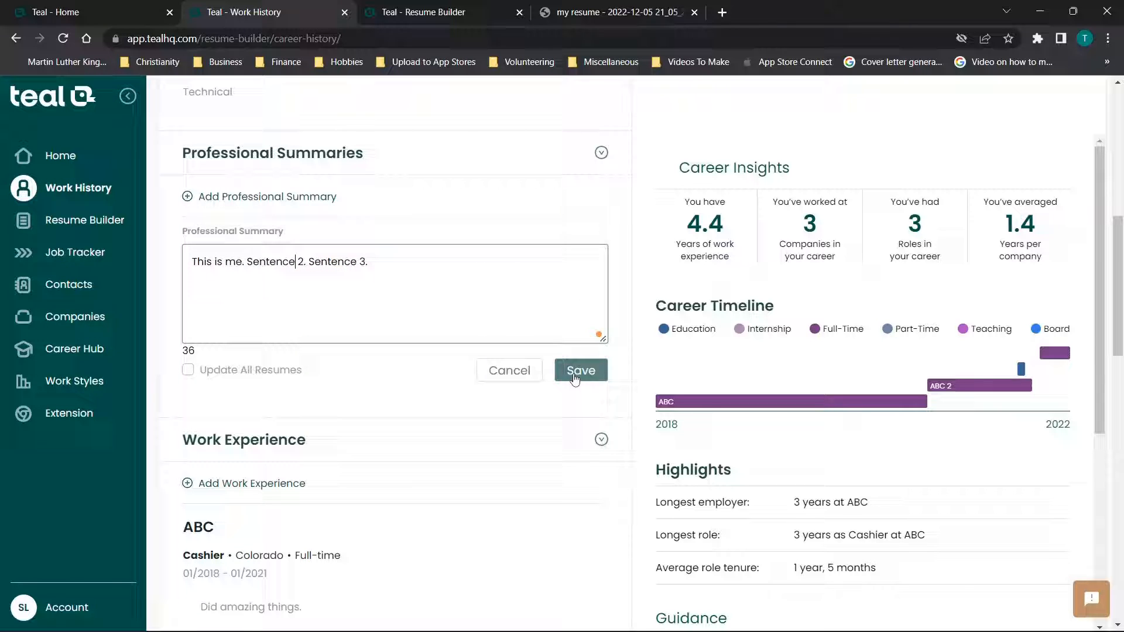
left_click(580, 371)
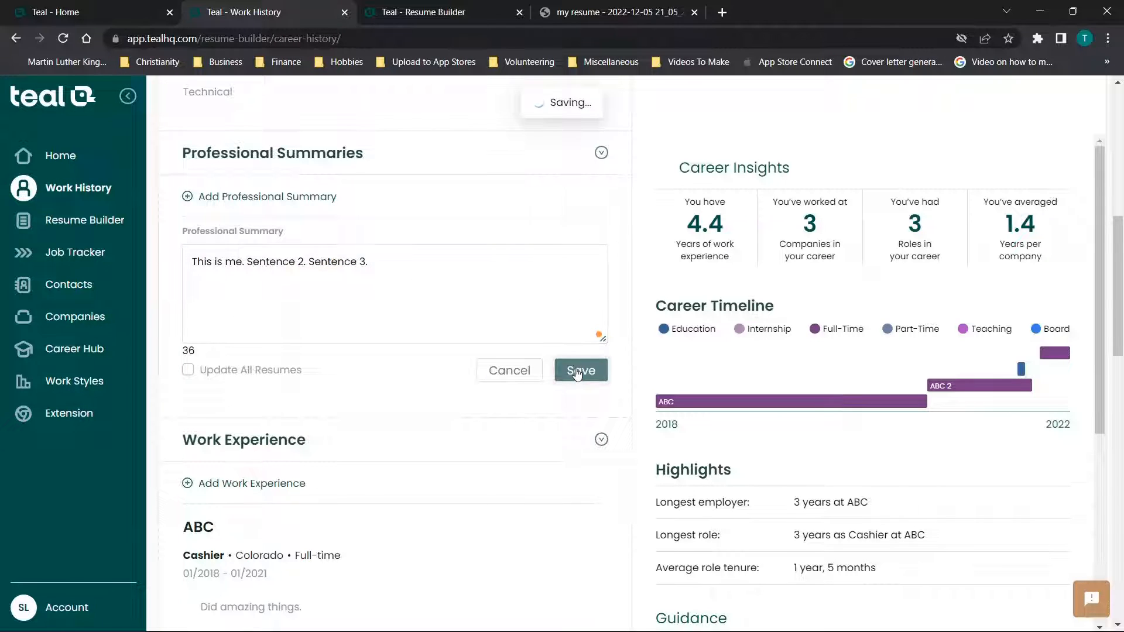
left_click(580, 372)
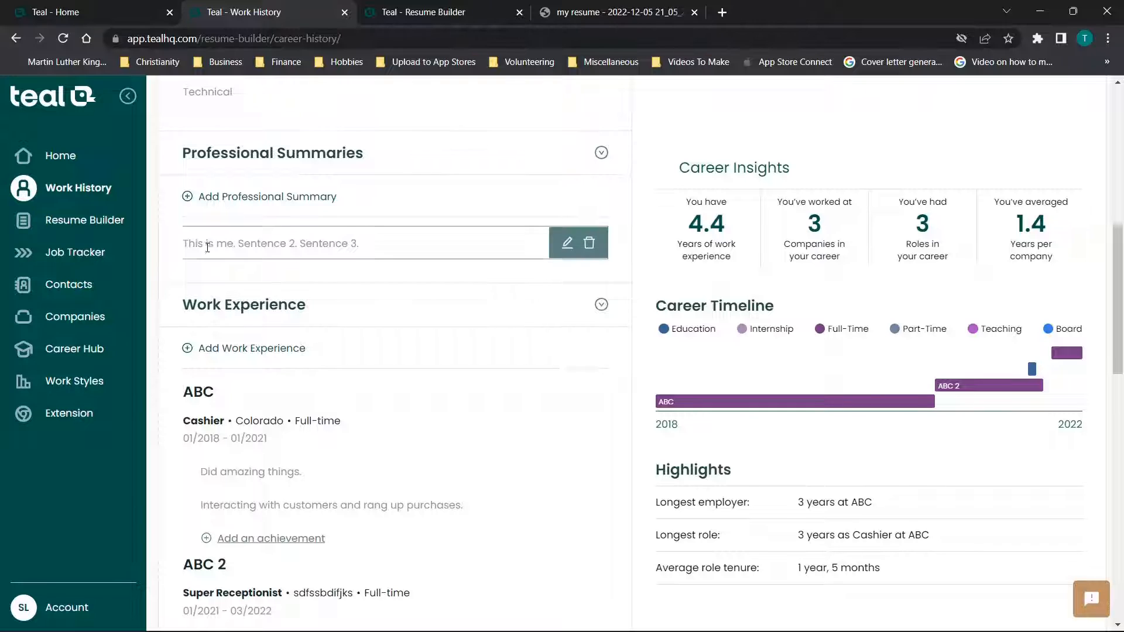
Step: Cancel out of the Add Work Experience dialog, leaving the ABC entries as they are
scroll("down", 3)
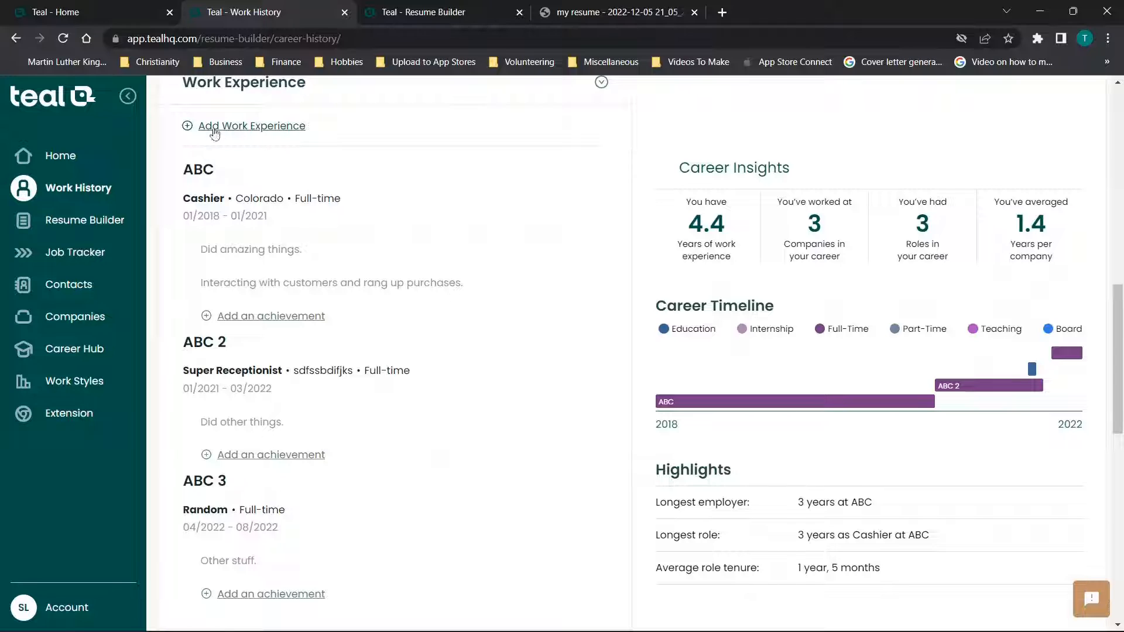
left_click(251, 126)
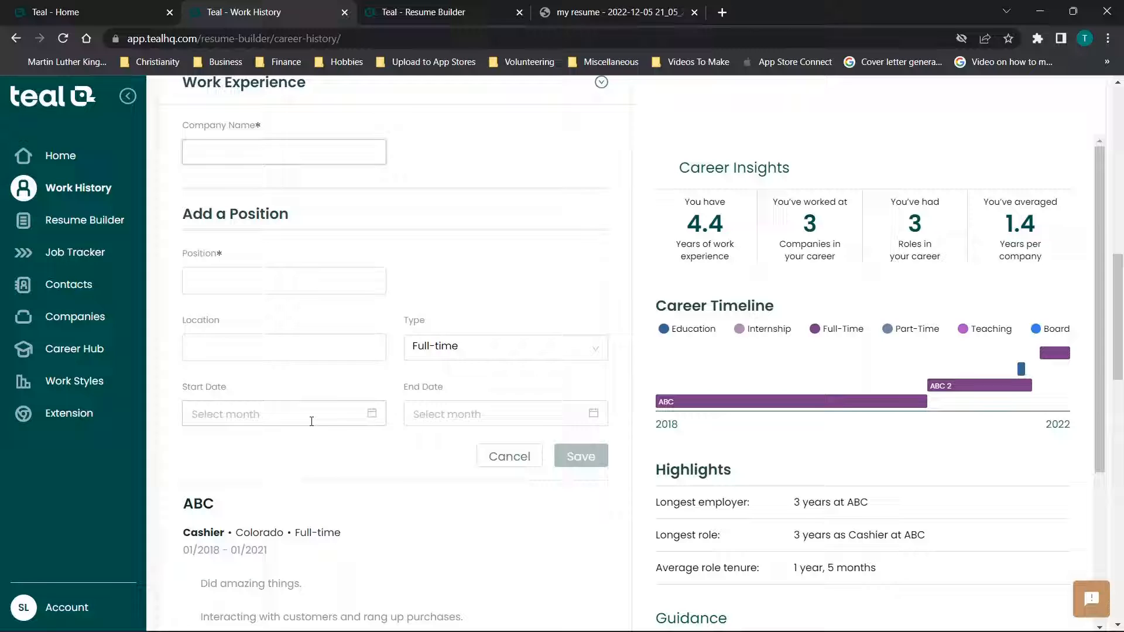
left_click(283, 414)
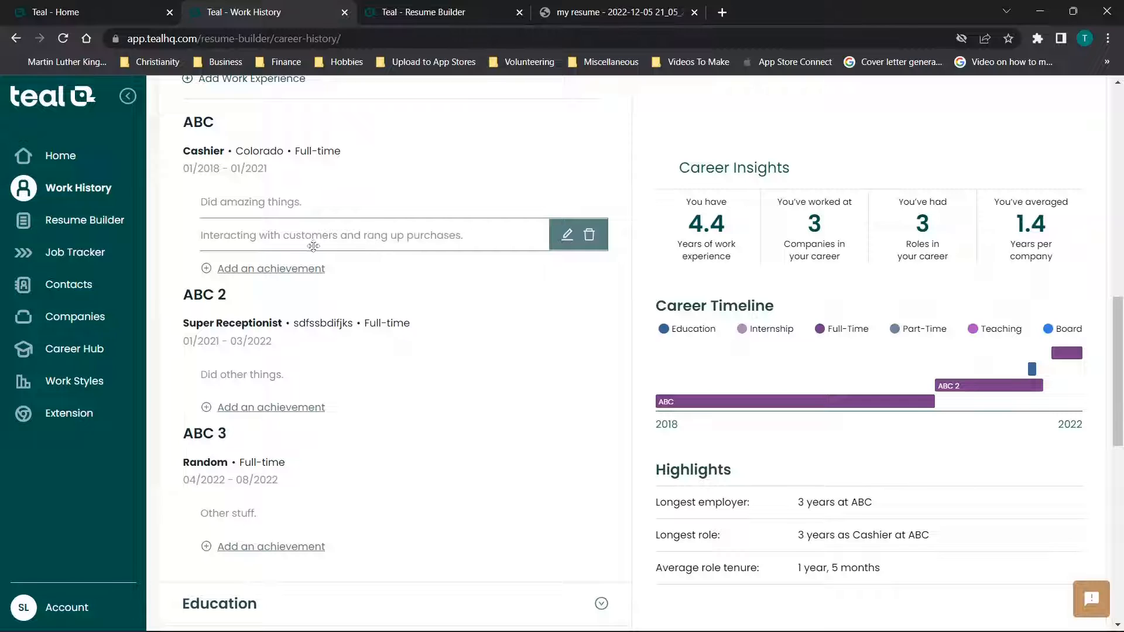
mouse_move(320, 238)
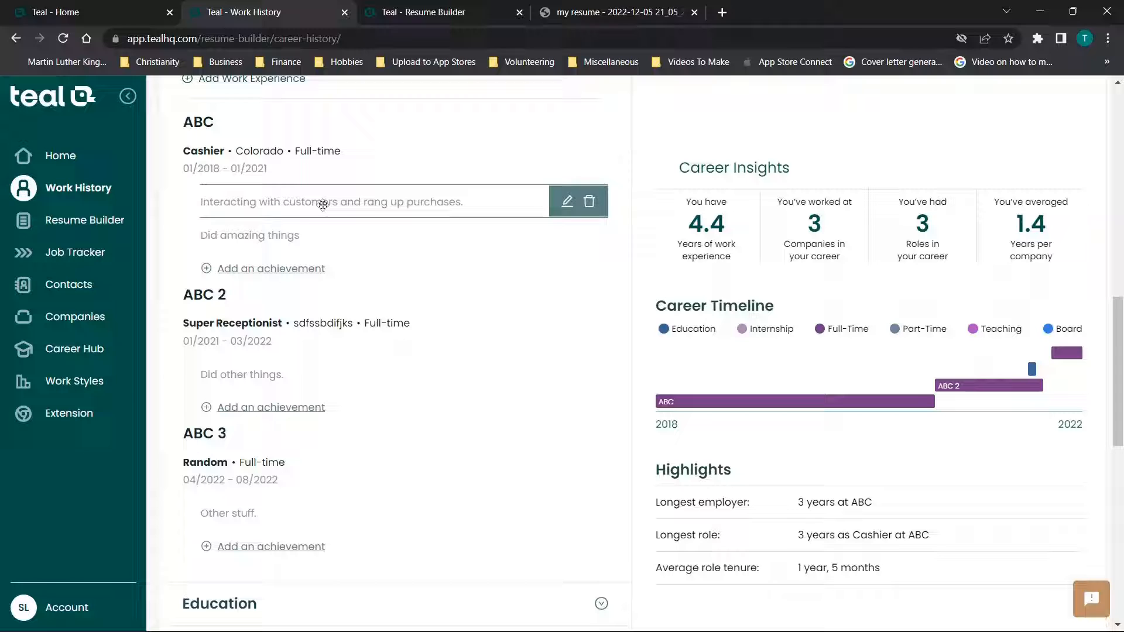
scroll("down", 3)
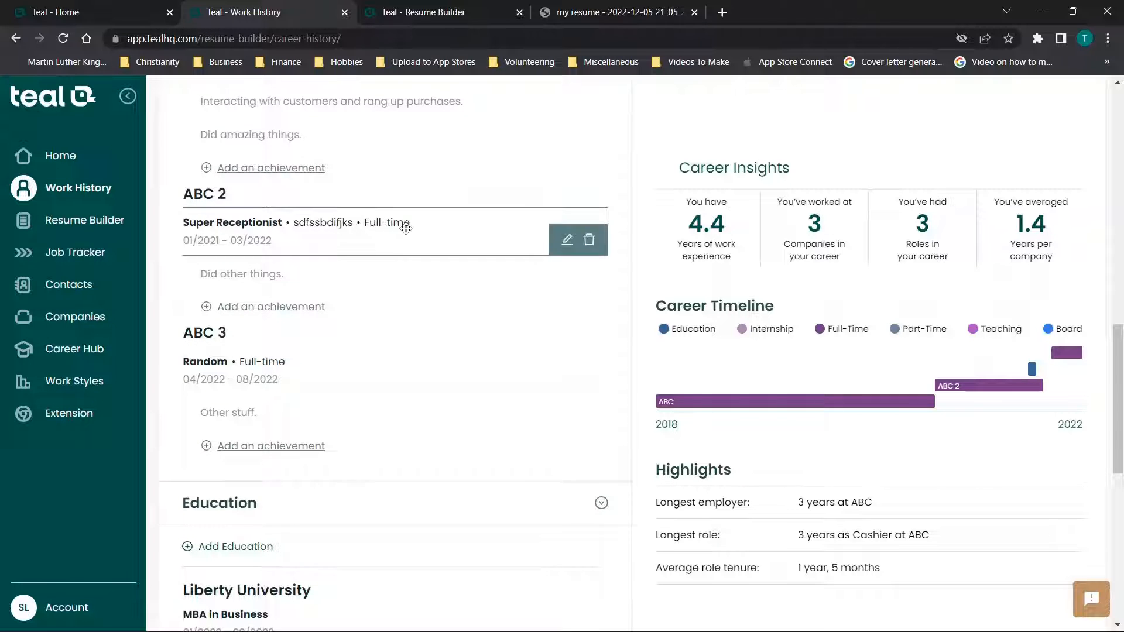
scroll("up", 3)
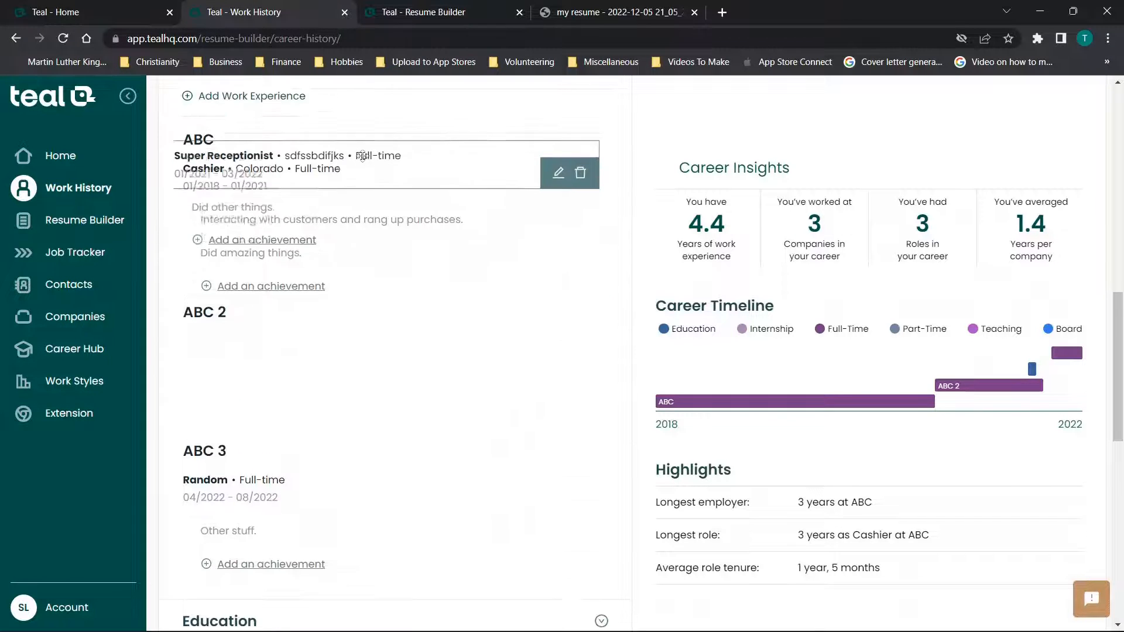
scroll("up", 3)
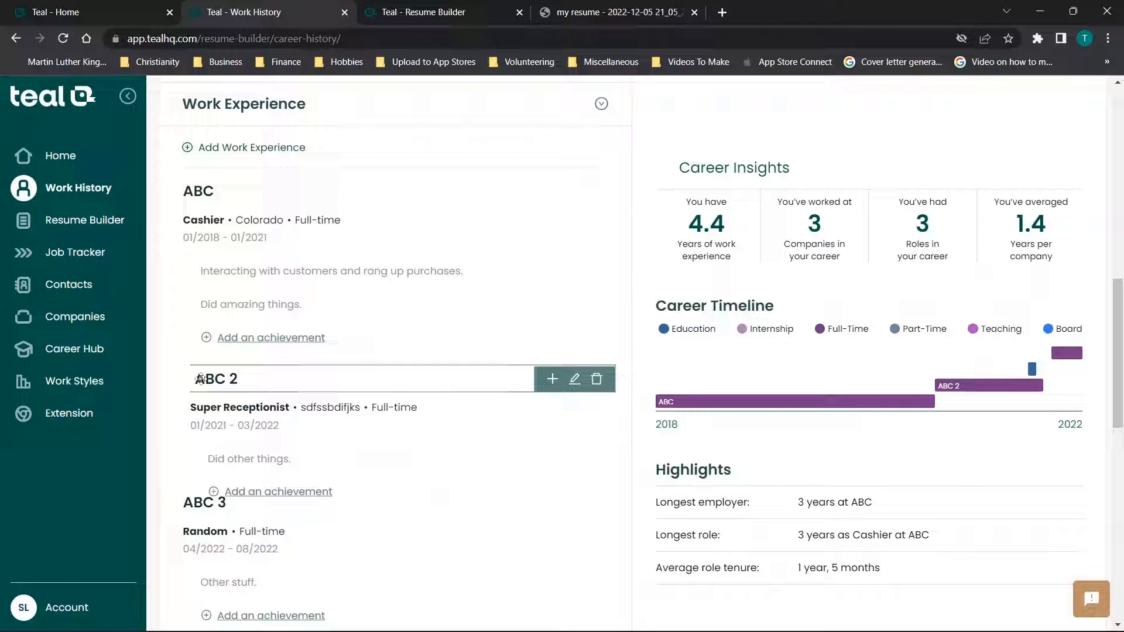
scroll("down", 3)
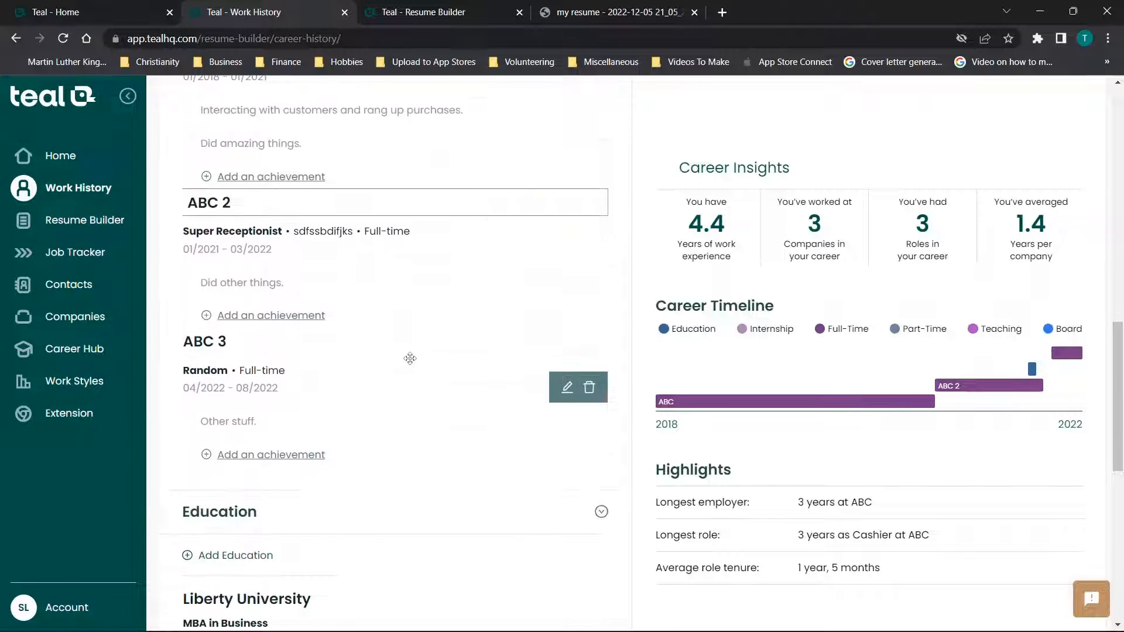
mouse_move(590, 341)
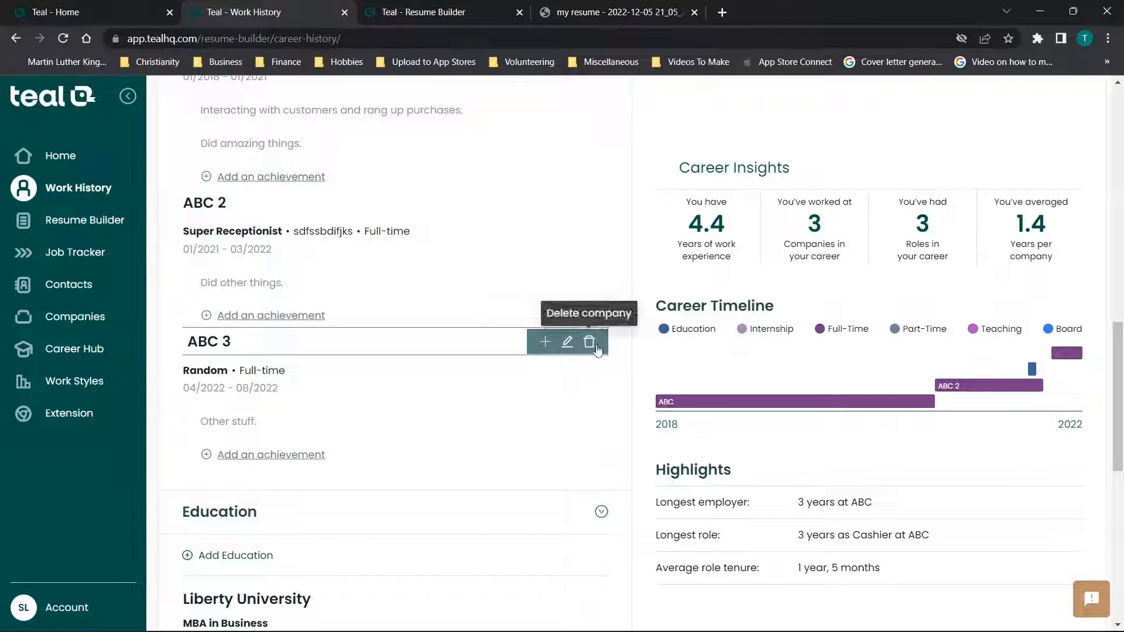
scroll("down", 3)
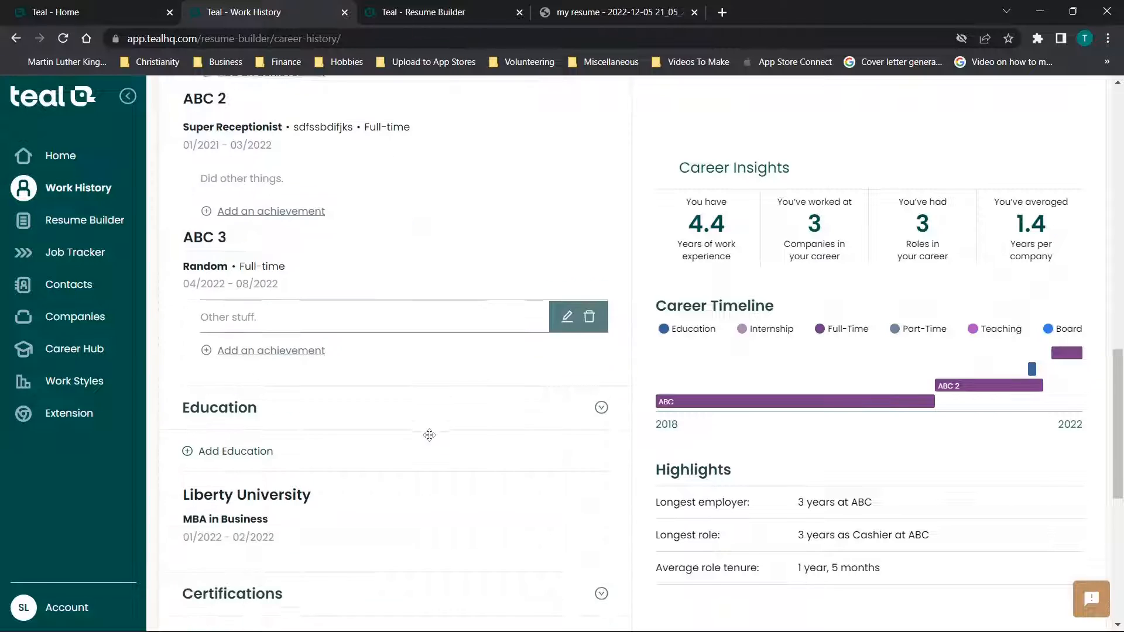
scroll("down", 3)
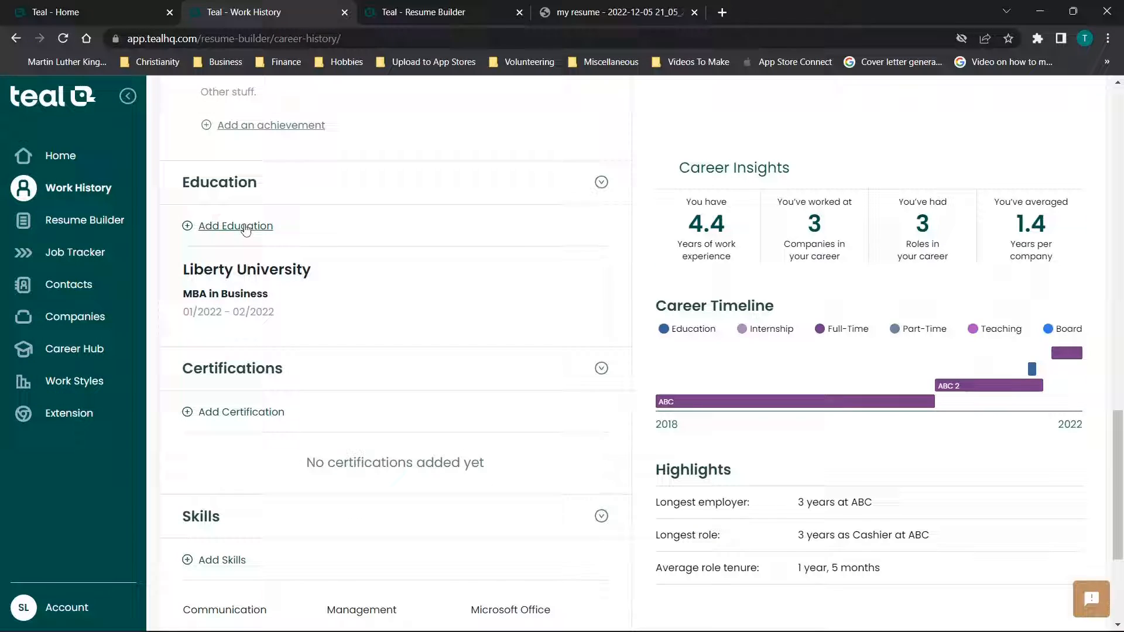
scroll("down", 3)
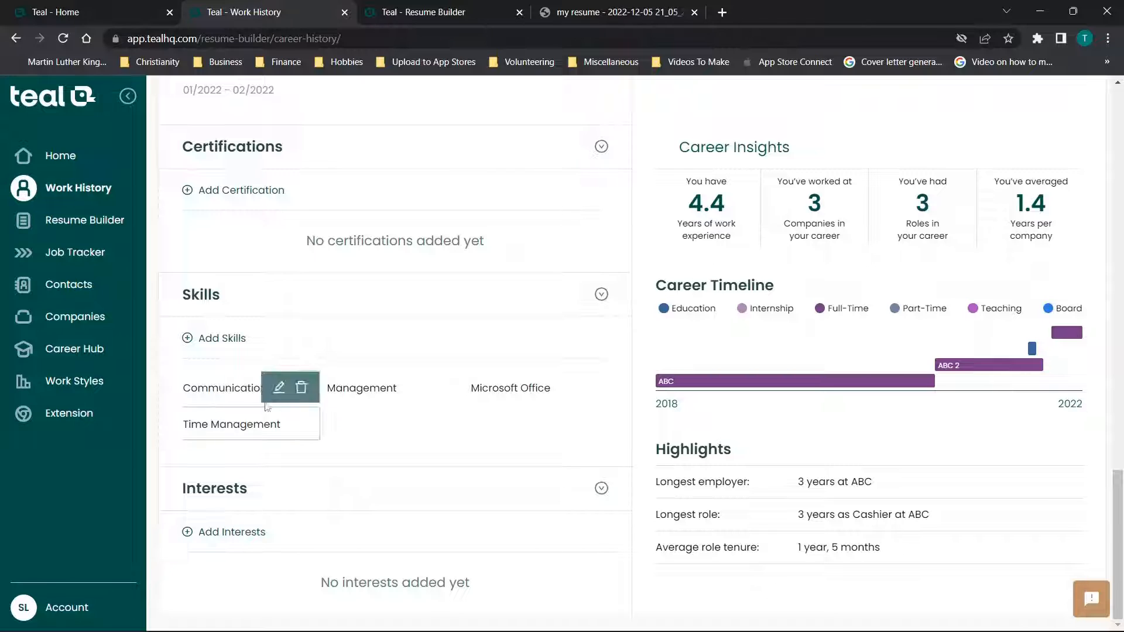
scroll("up", 3)
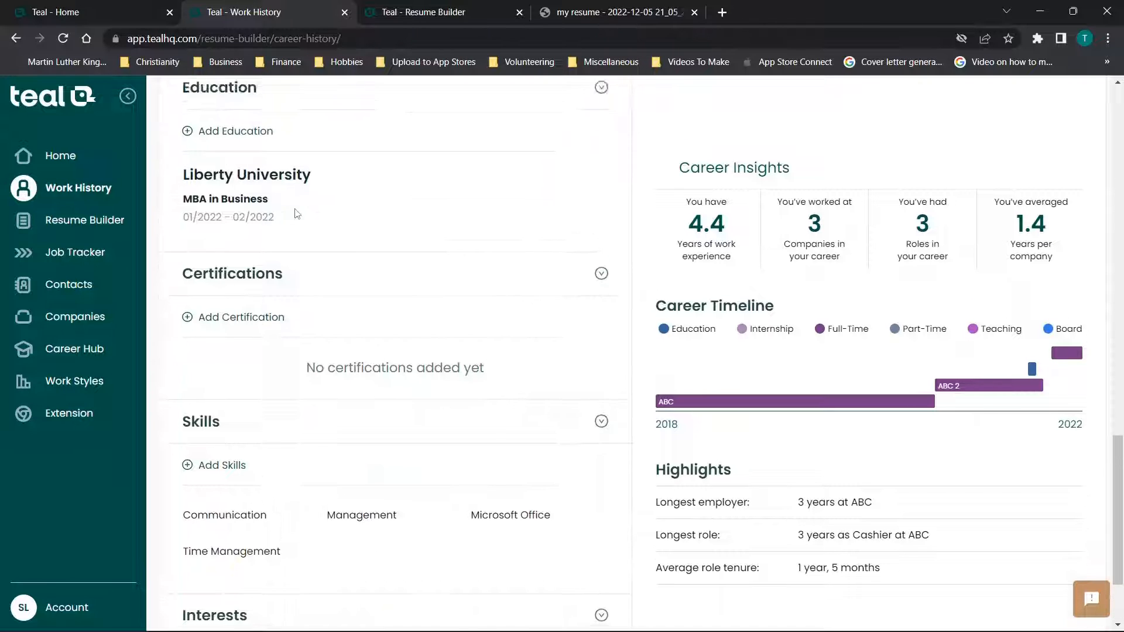
scroll("down", 3)
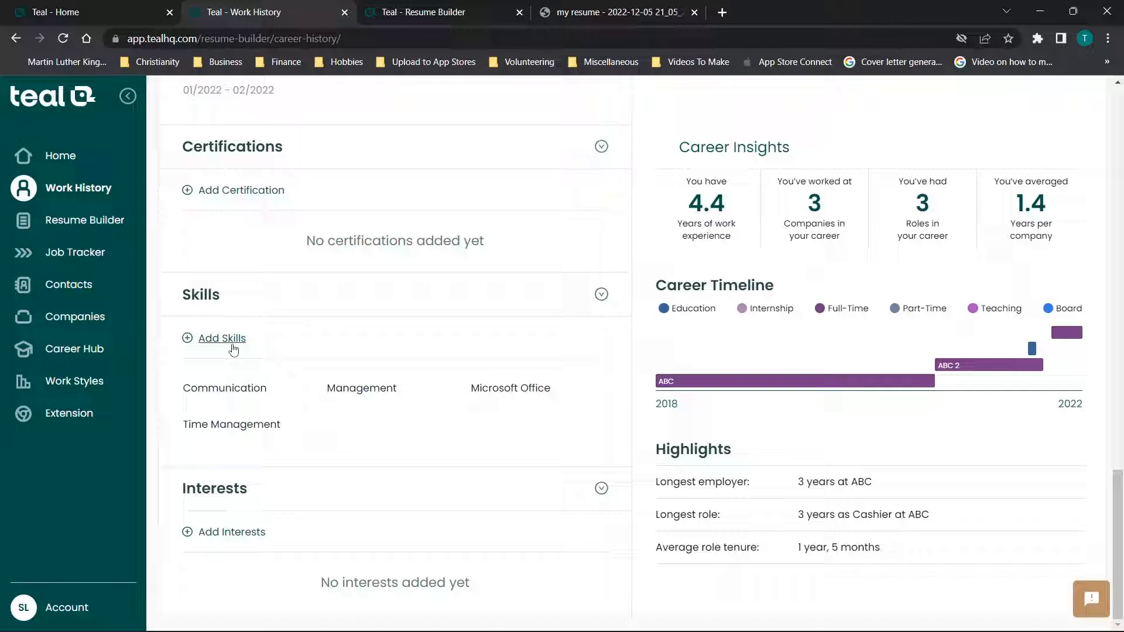
mouse_move(279, 351)
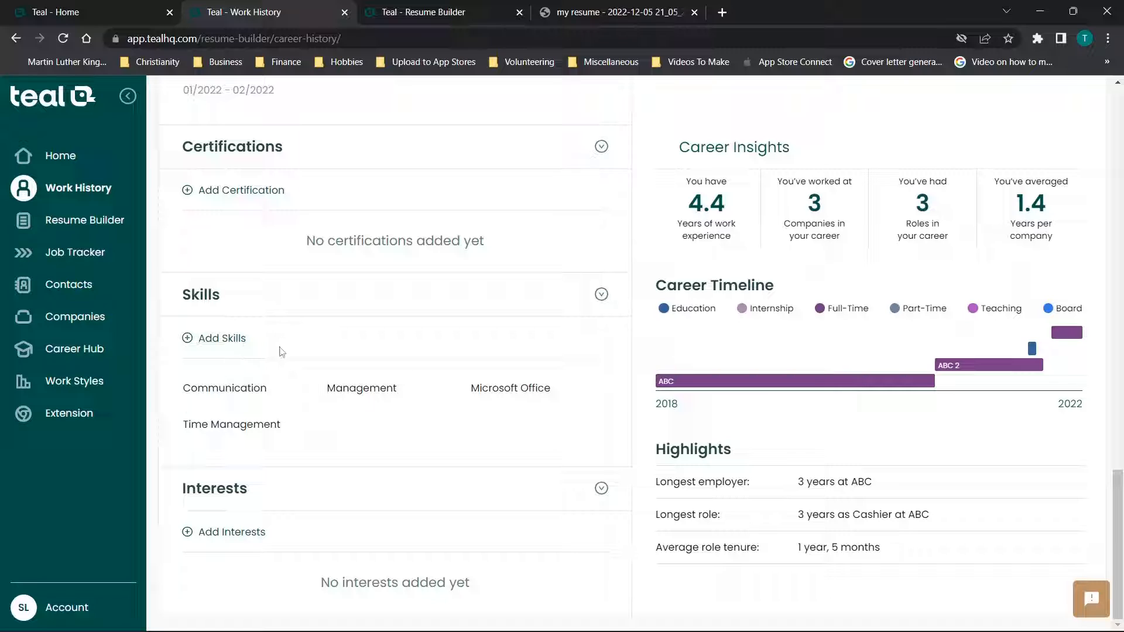
mouse_move(246, 371)
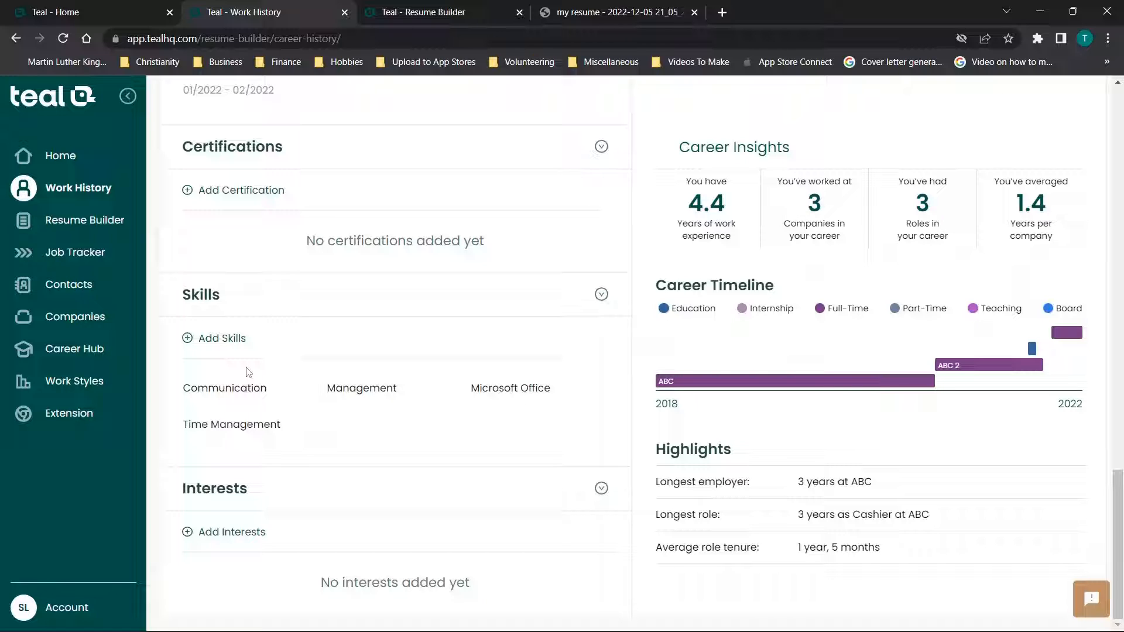
mouse_move(411, 347)
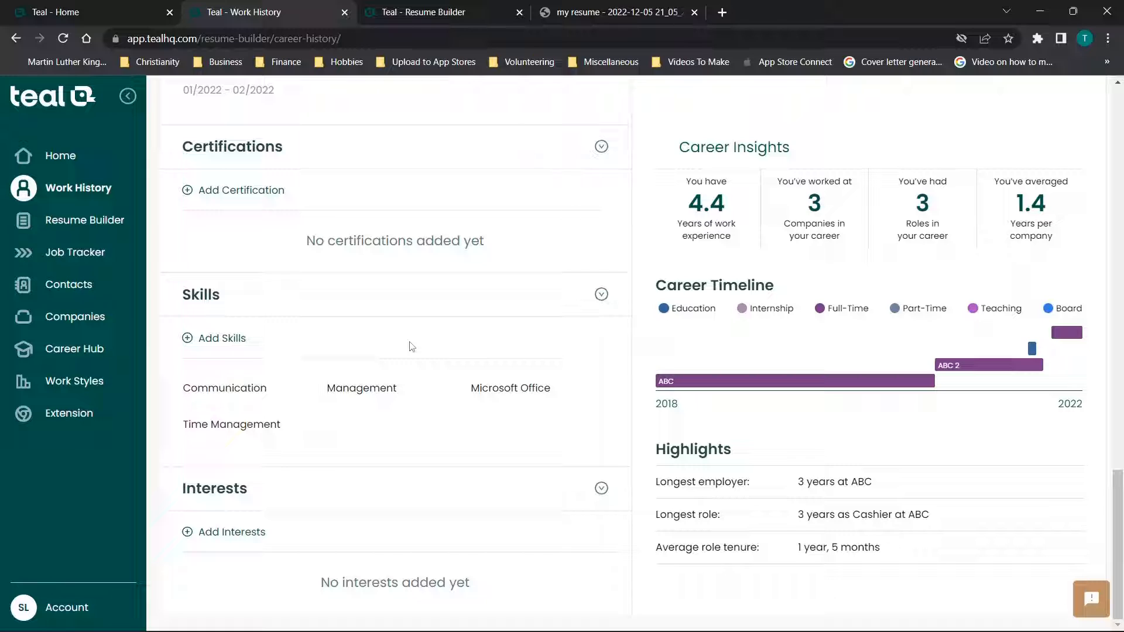
mouse_move(366, 372)
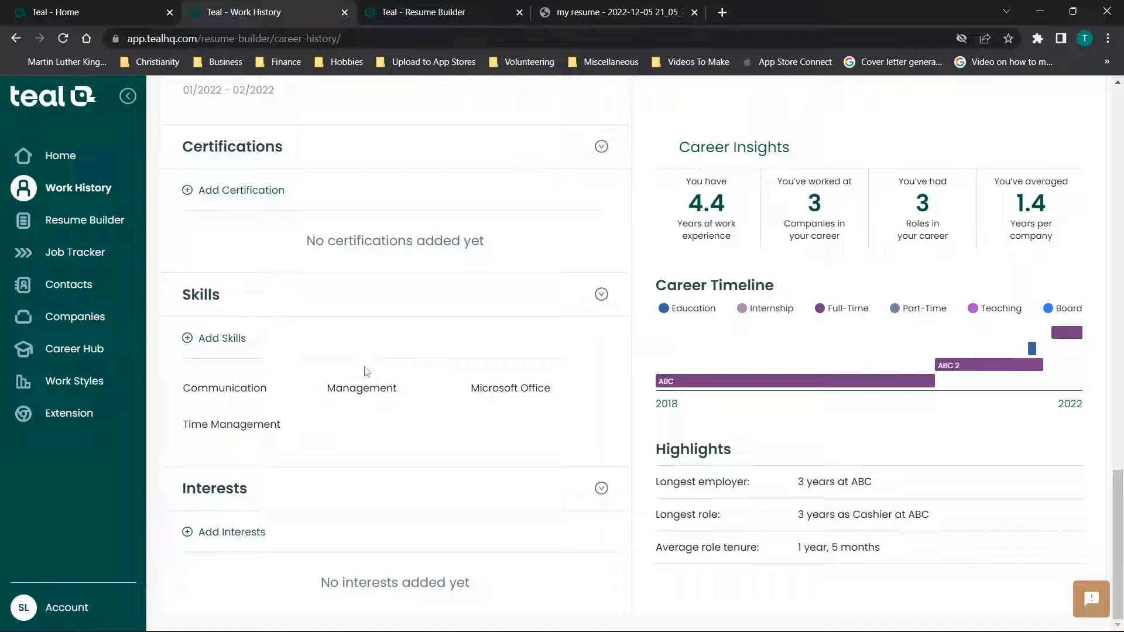
mouse_move(237, 388)
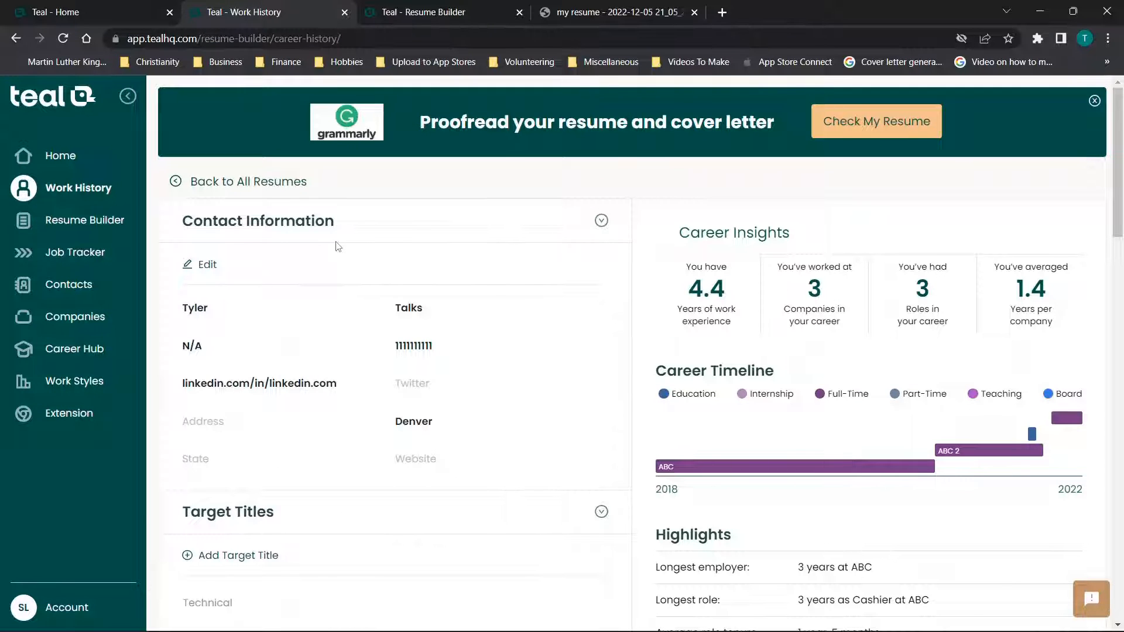
Step: Start a new resume from the saved resumes list and review its 32% analysis score and issues
left_click(84, 220)
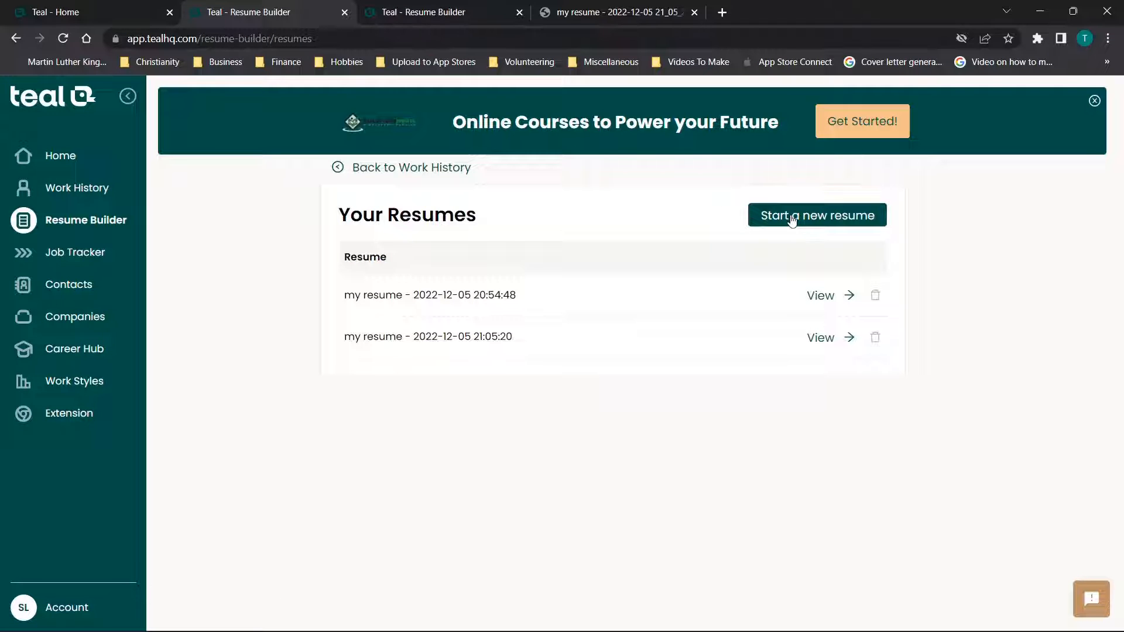
left_click(817, 215)
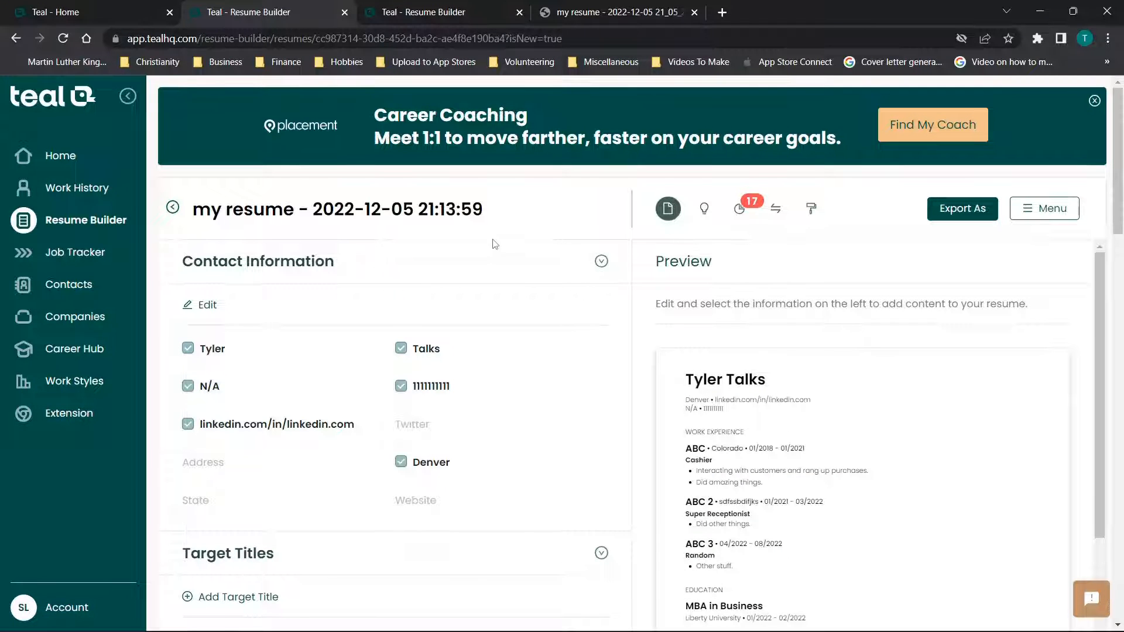
mouse_move(741, 209)
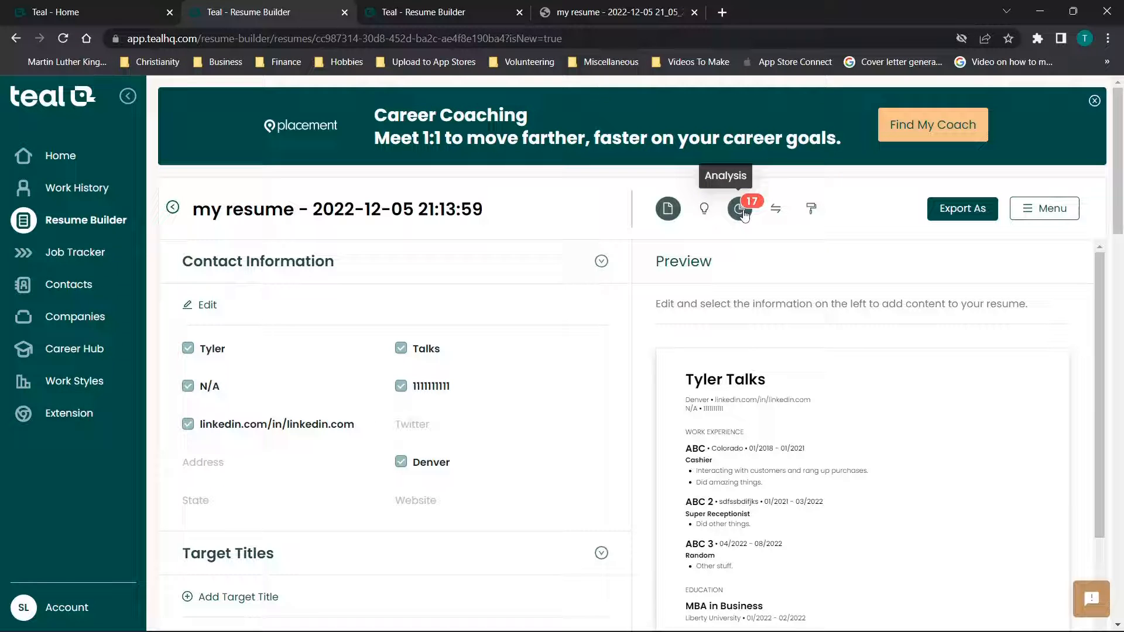
left_click(740, 209)
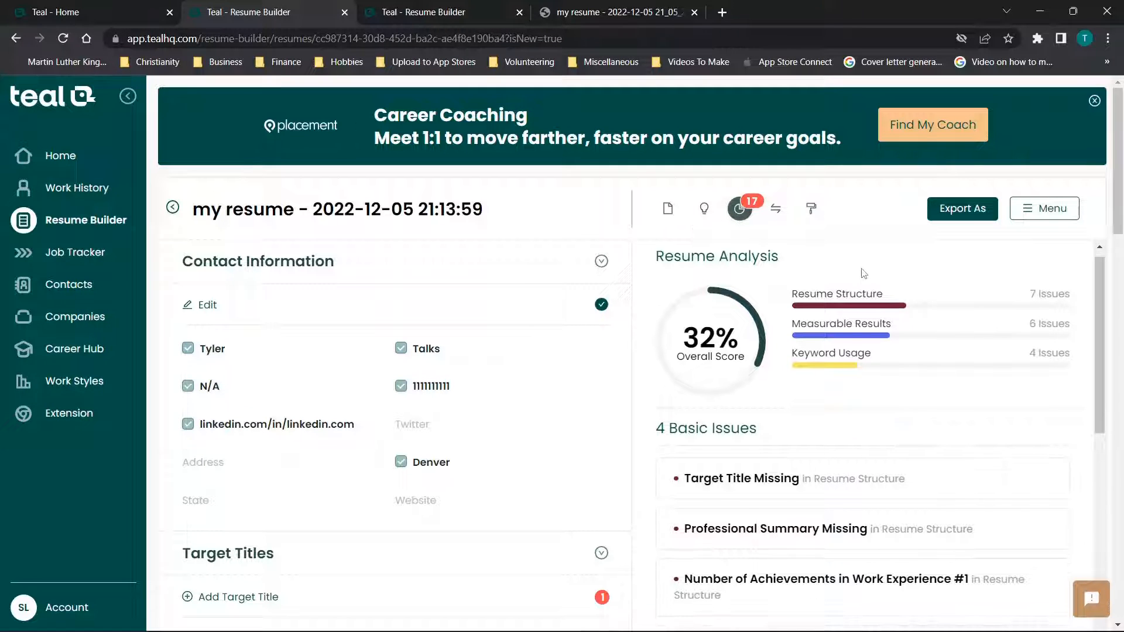
mouse_move(1017, 373)
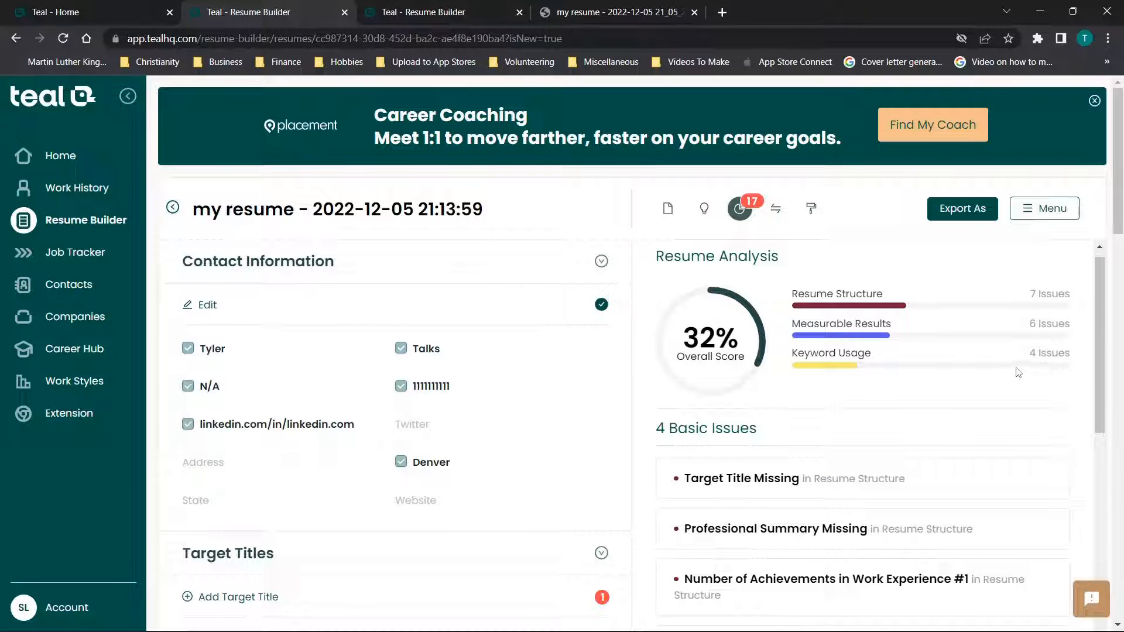
scroll("down", 3)
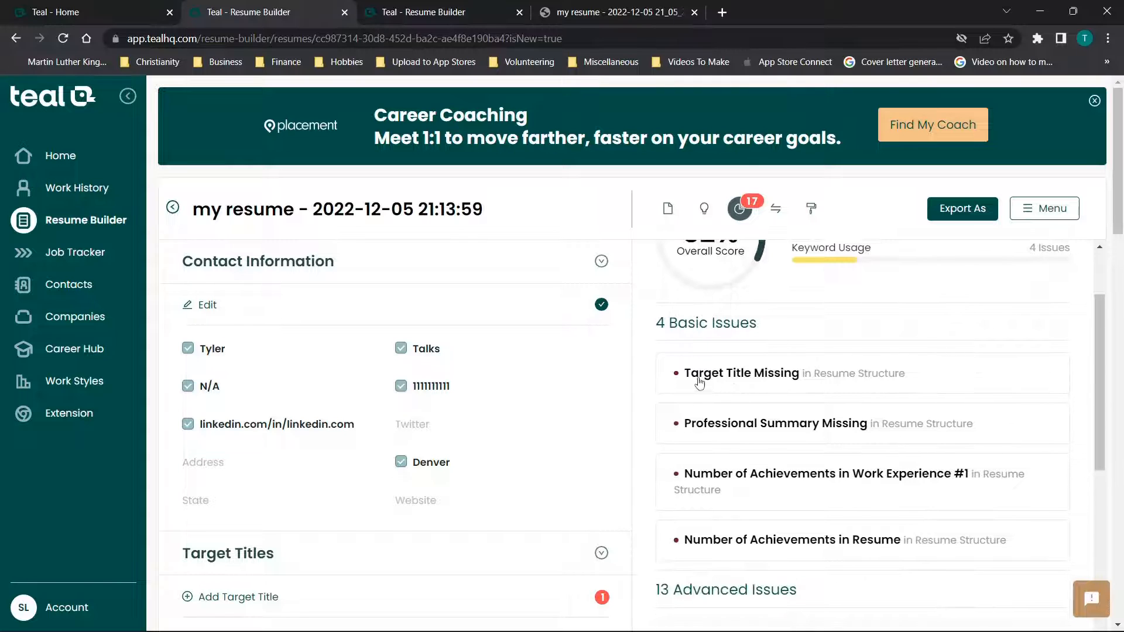
scroll("down", 3)
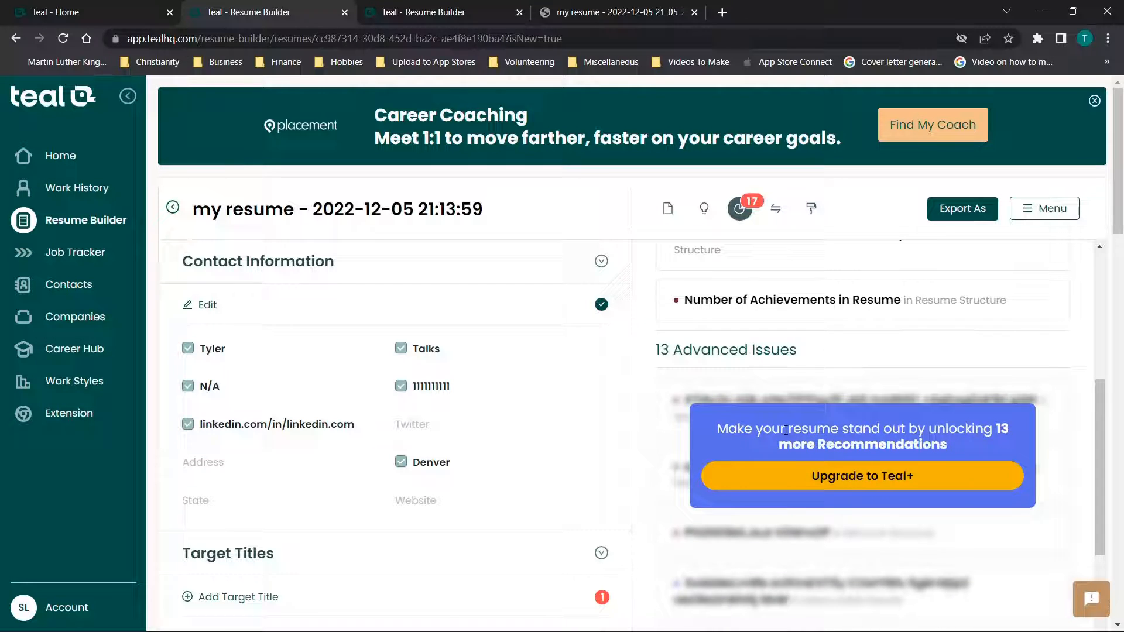
scroll("up", 3)
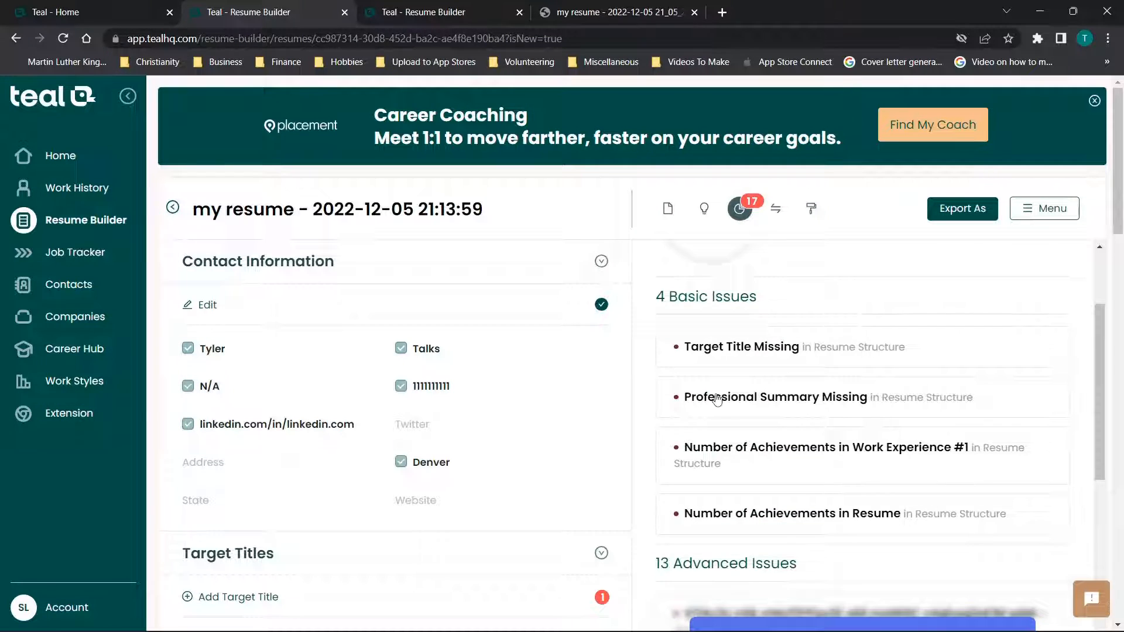
scroll("up", 3)
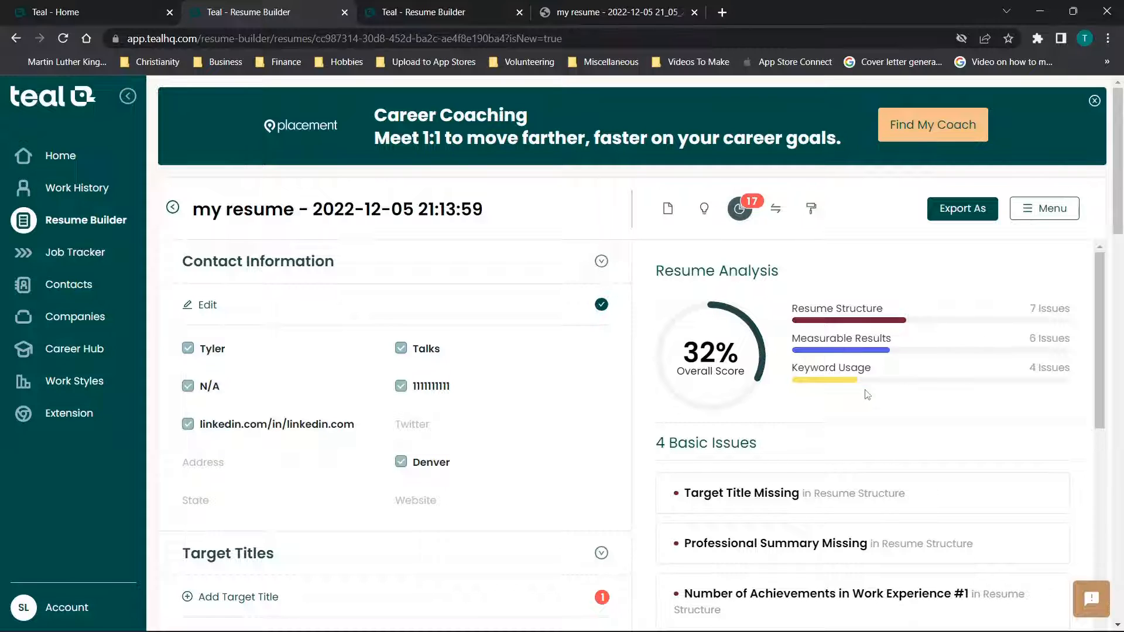
mouse_move(872, 352)
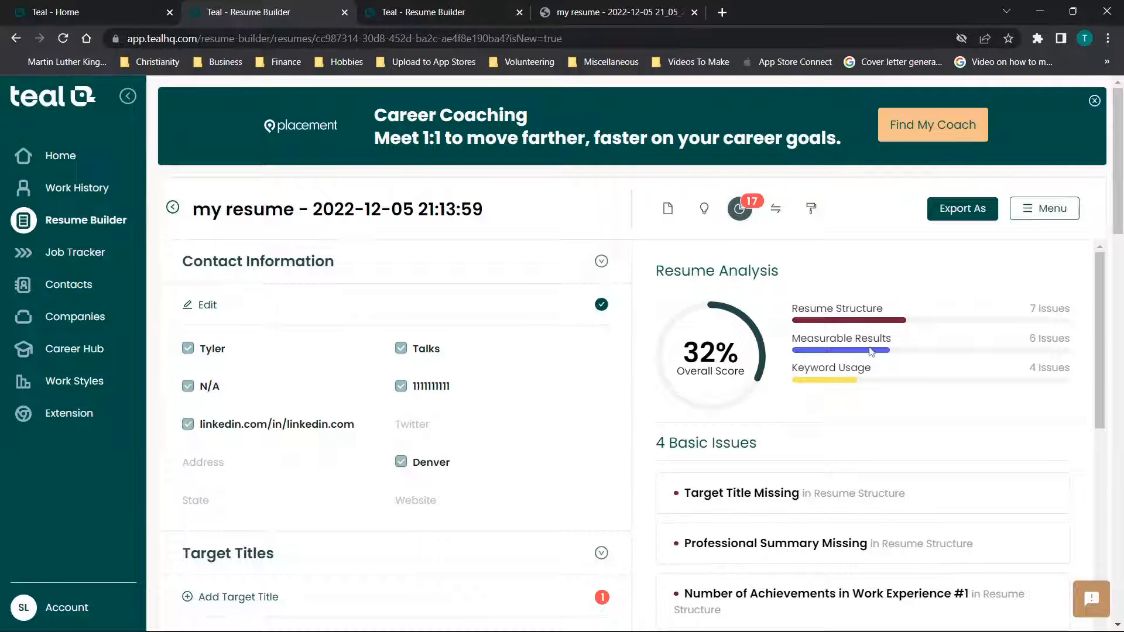
mouse_move(728, 318)
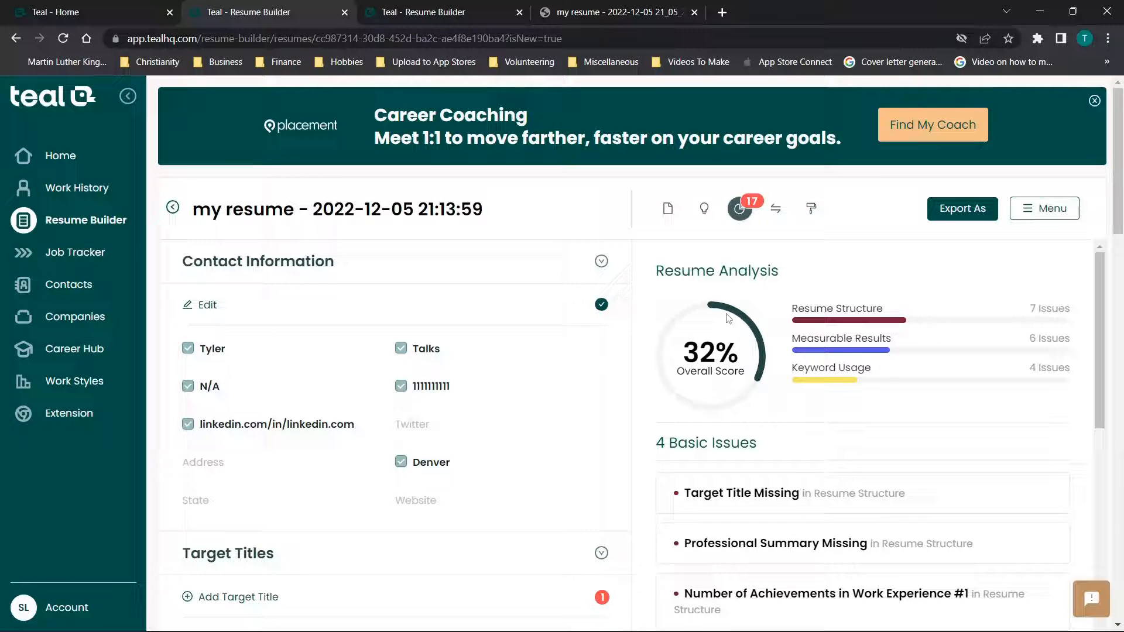
left_click(704, 209)
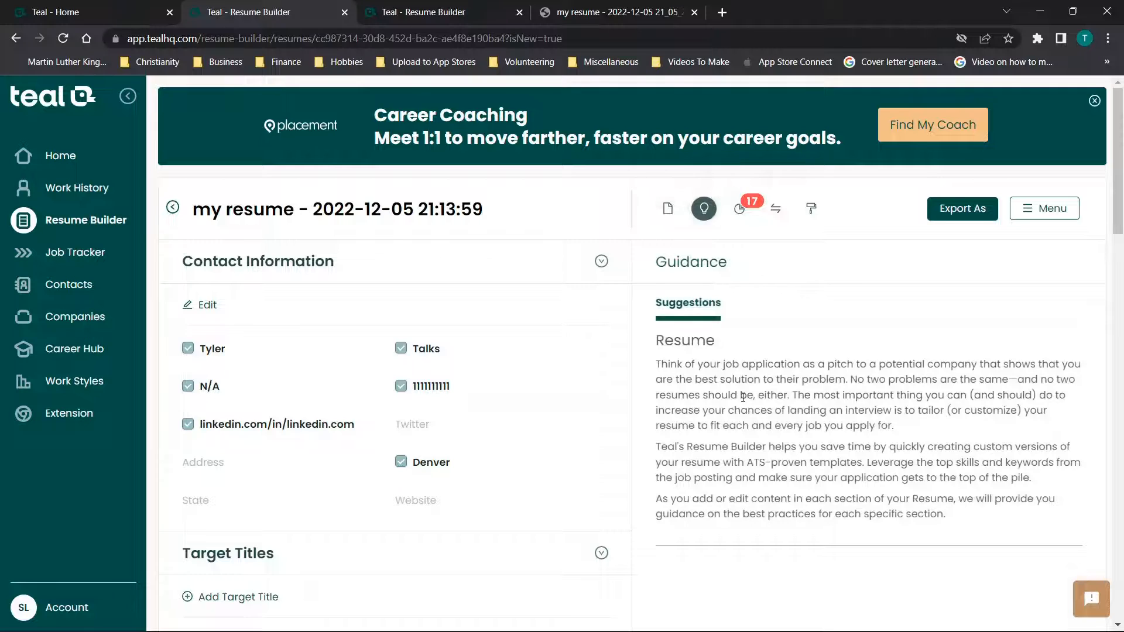
Step: Include the last name on the resume again in Contact Information
left_click(667, 209)
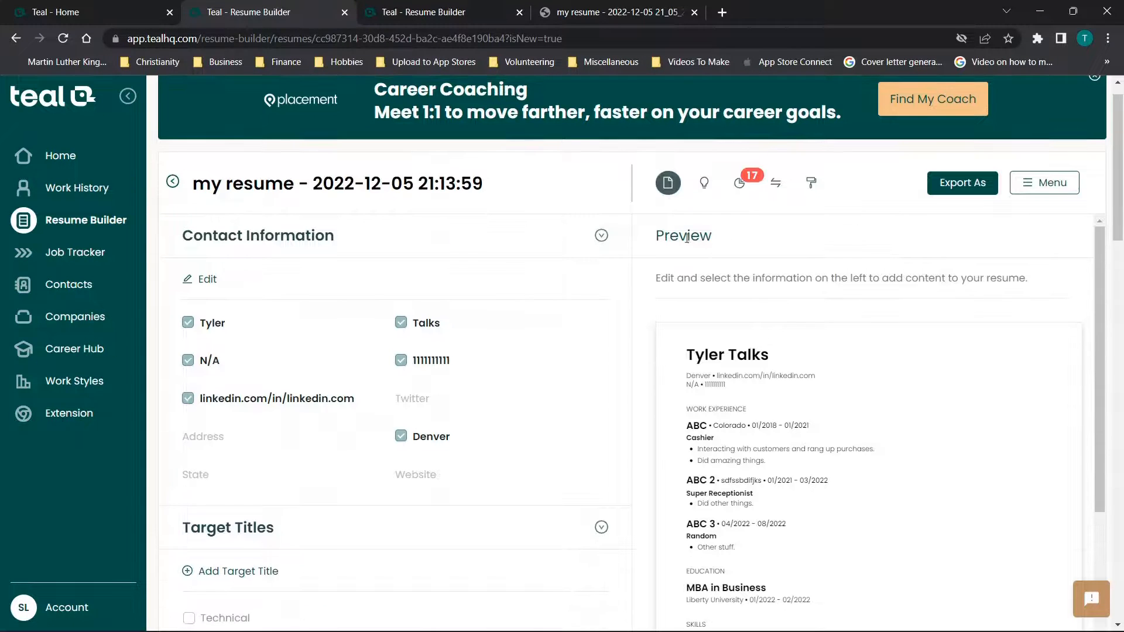
left_click(602, 236)
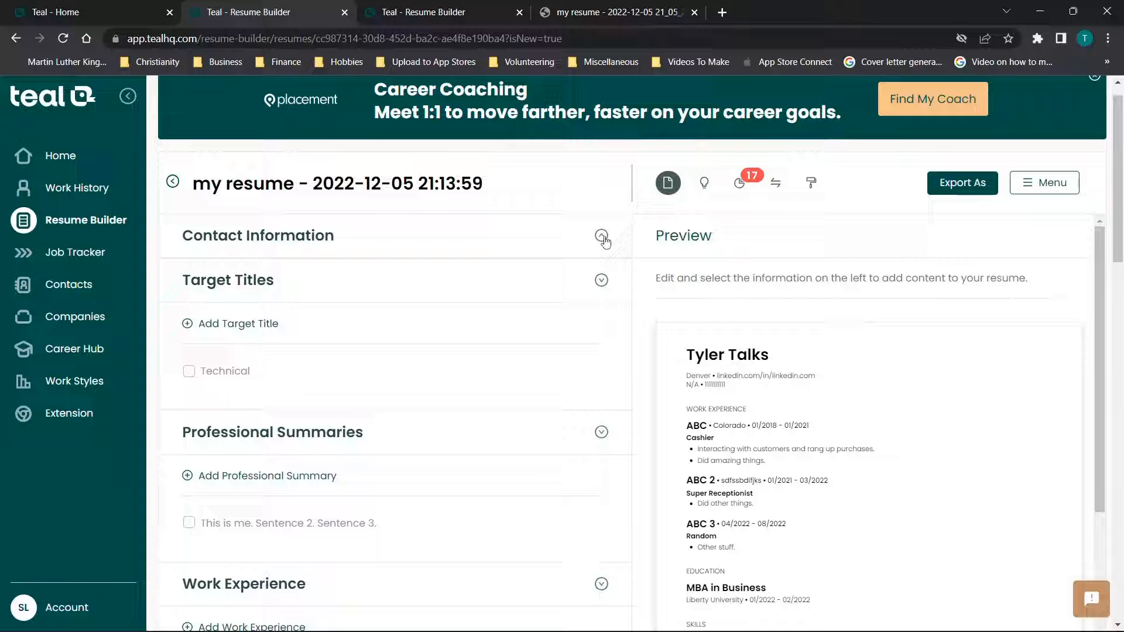
left_click(602, 235)
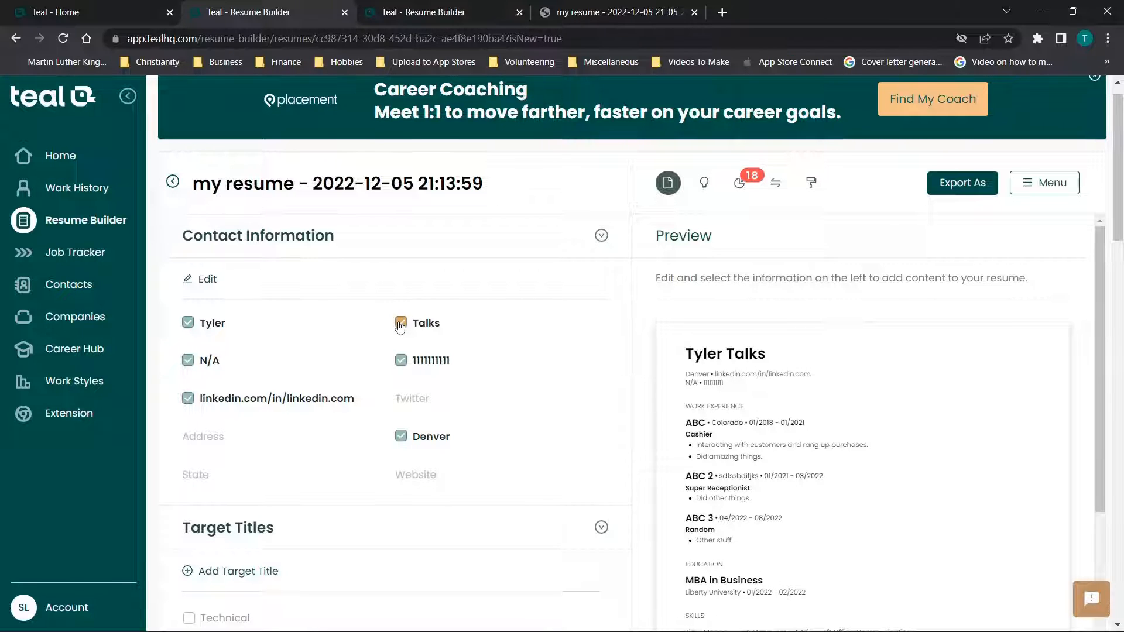
left_click(400, 323)
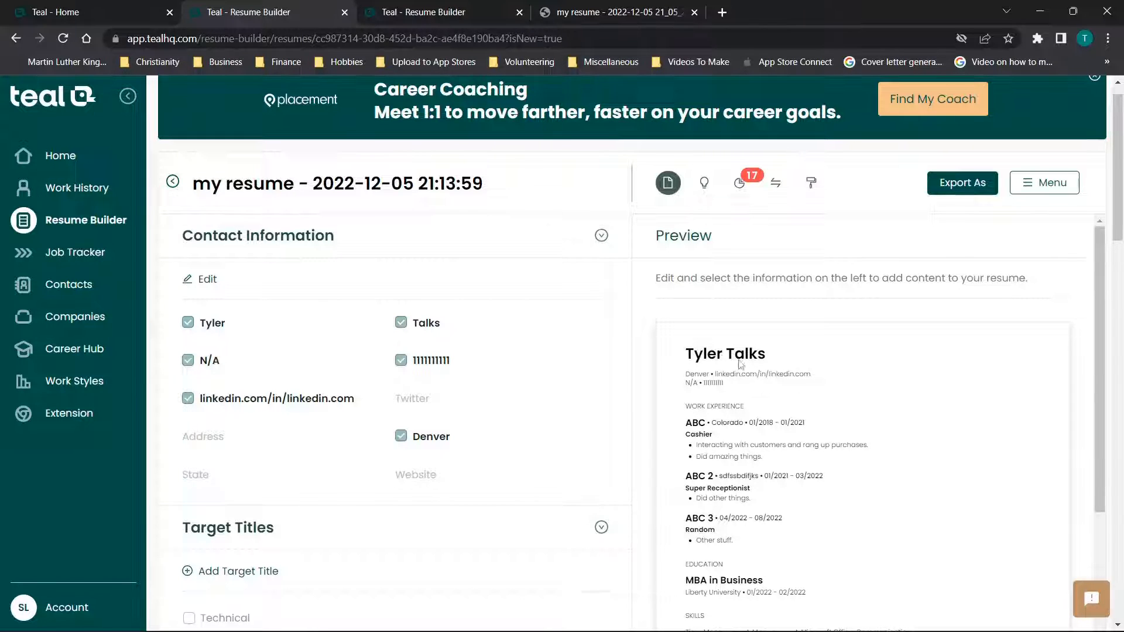
Step: Open the 'Technical' target title in Target Titles for editing
scroll("down", 3)
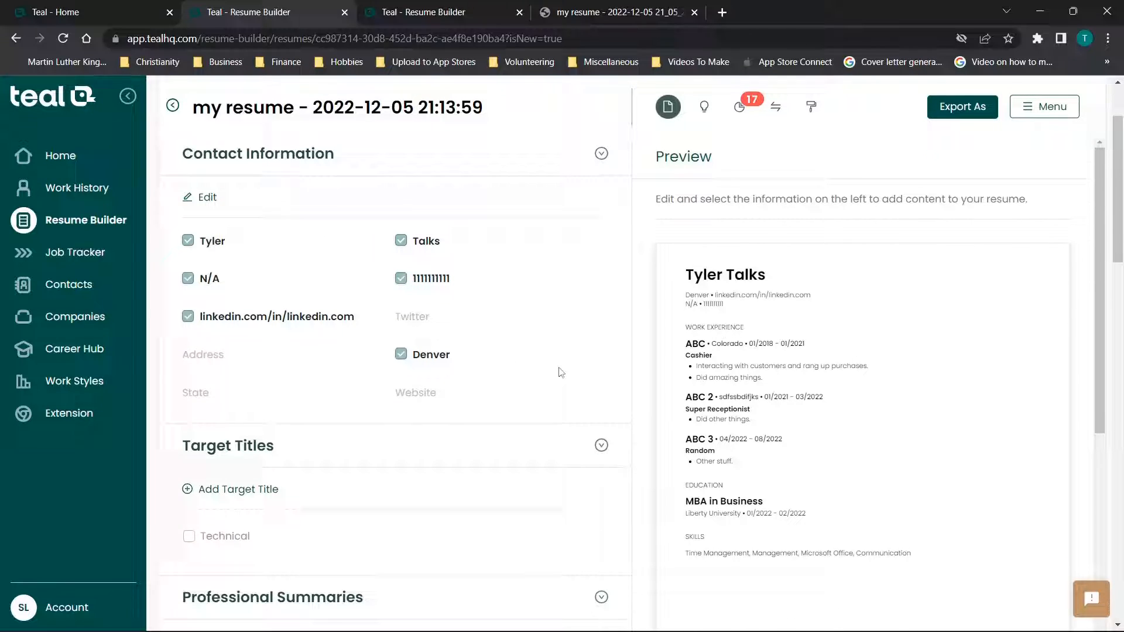
mouse_move(496, 317)
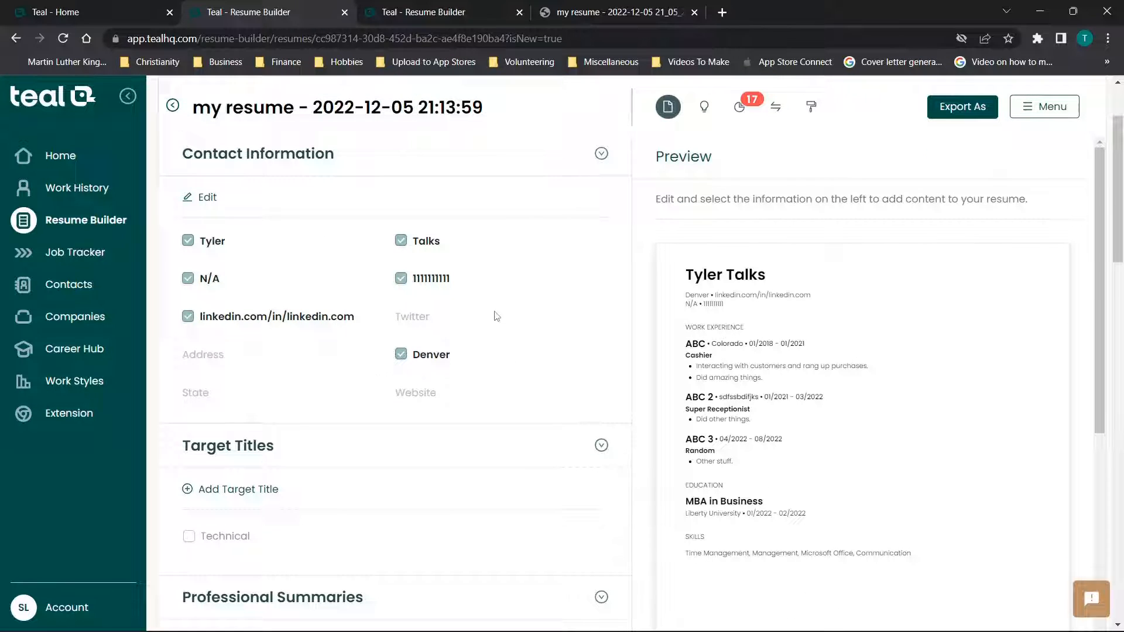
scroll("down", 3)
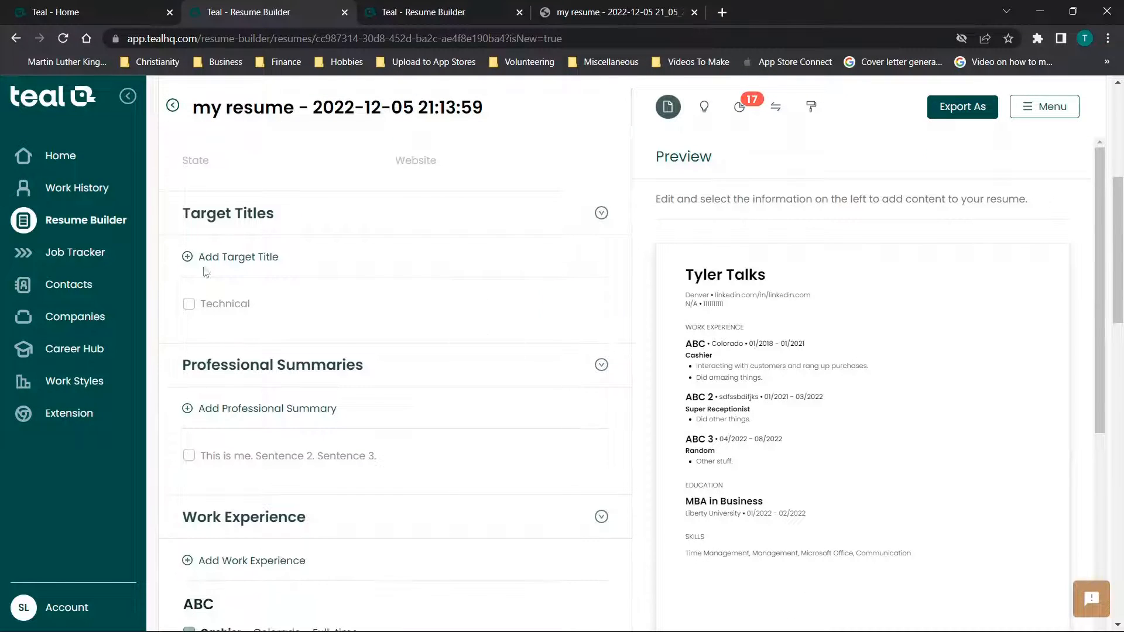
left_click(189, 303)
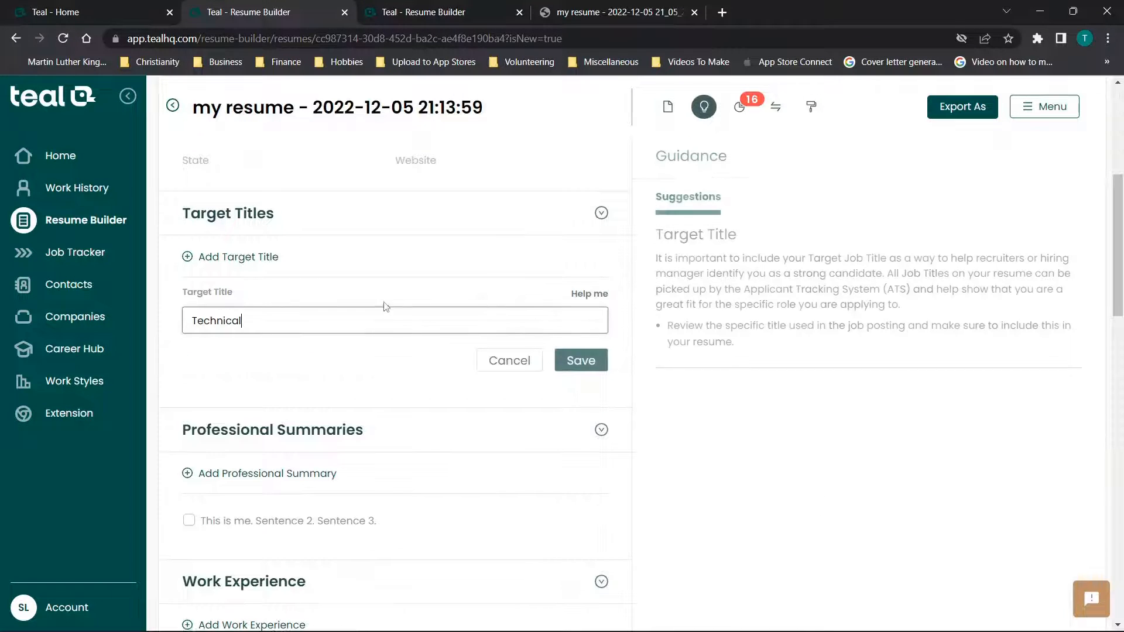
Step: Save the target title as 'Technical Manager' so it shows beneath the name in the preview
type("Manage")
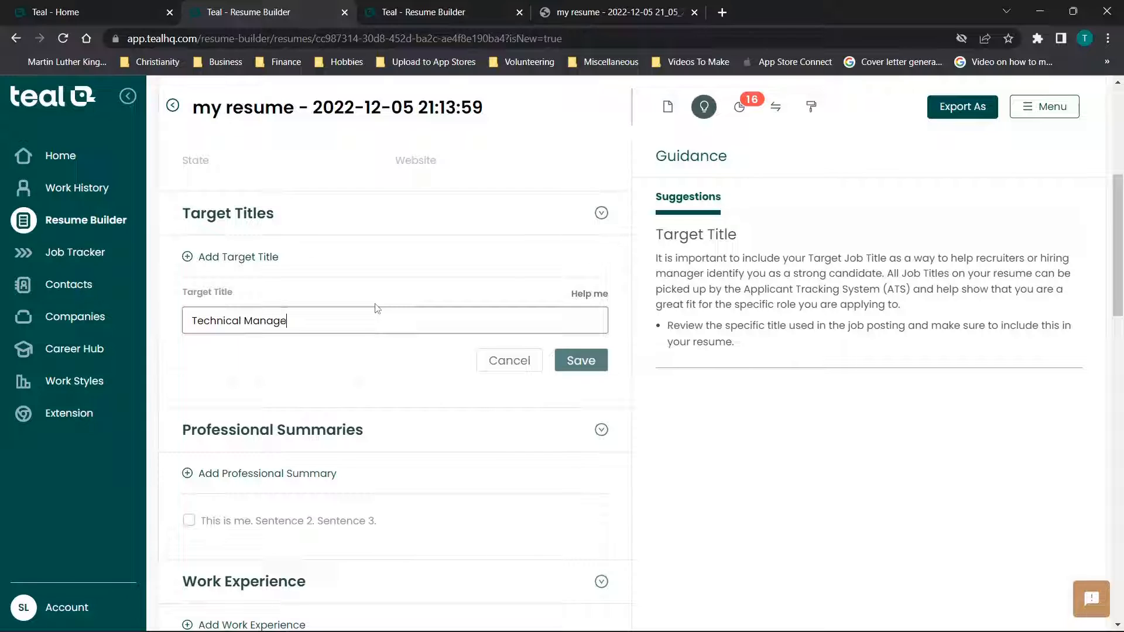
left_click(580, 359)
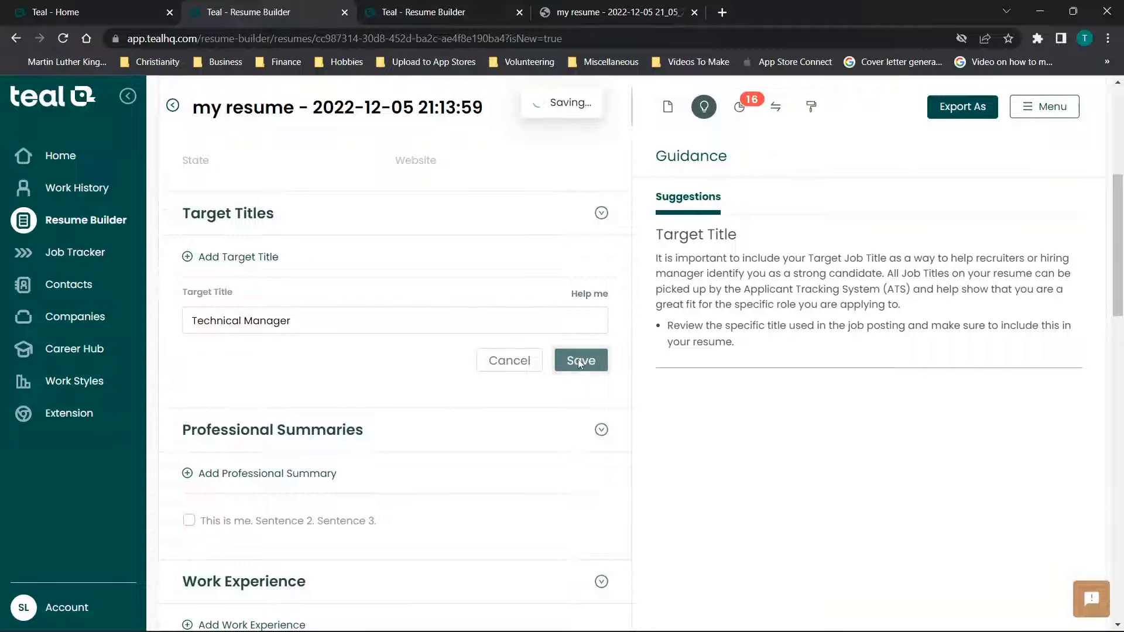
left_click(579, 360)
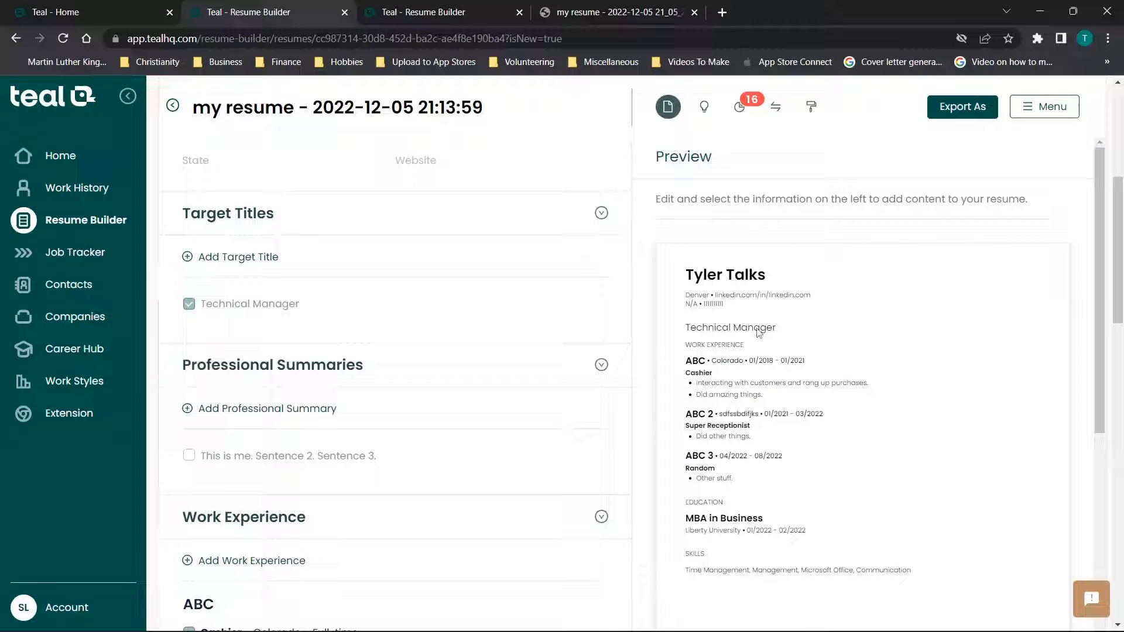
scroll("down", 3)
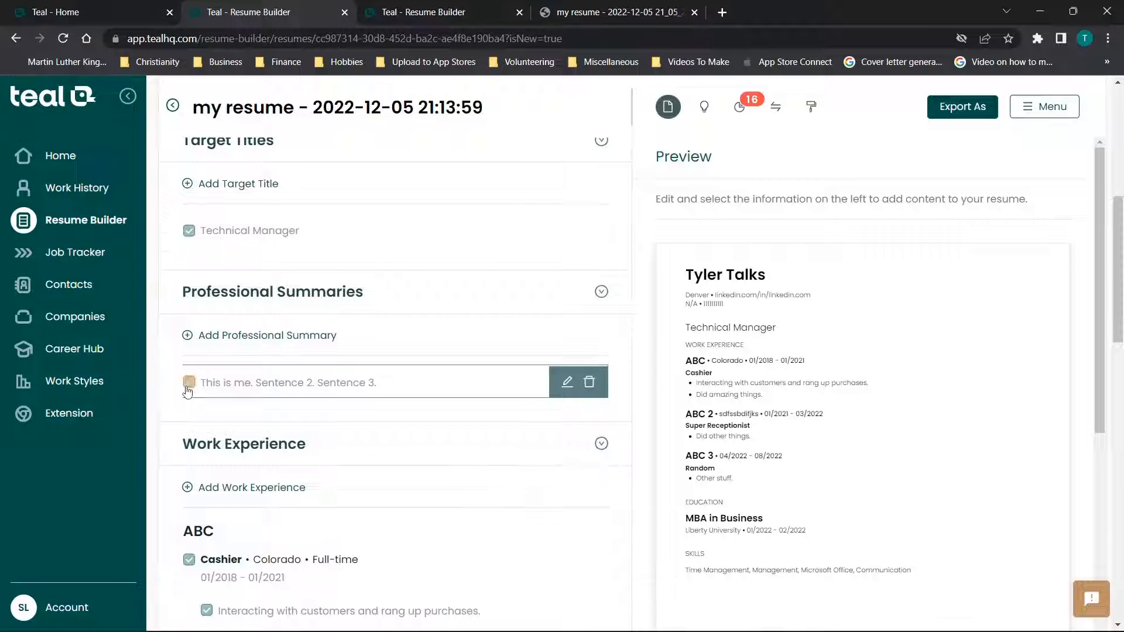
Step: Include the professional summary on the resume, re-including the Cashier job and its achievements
left_click(189, 382)
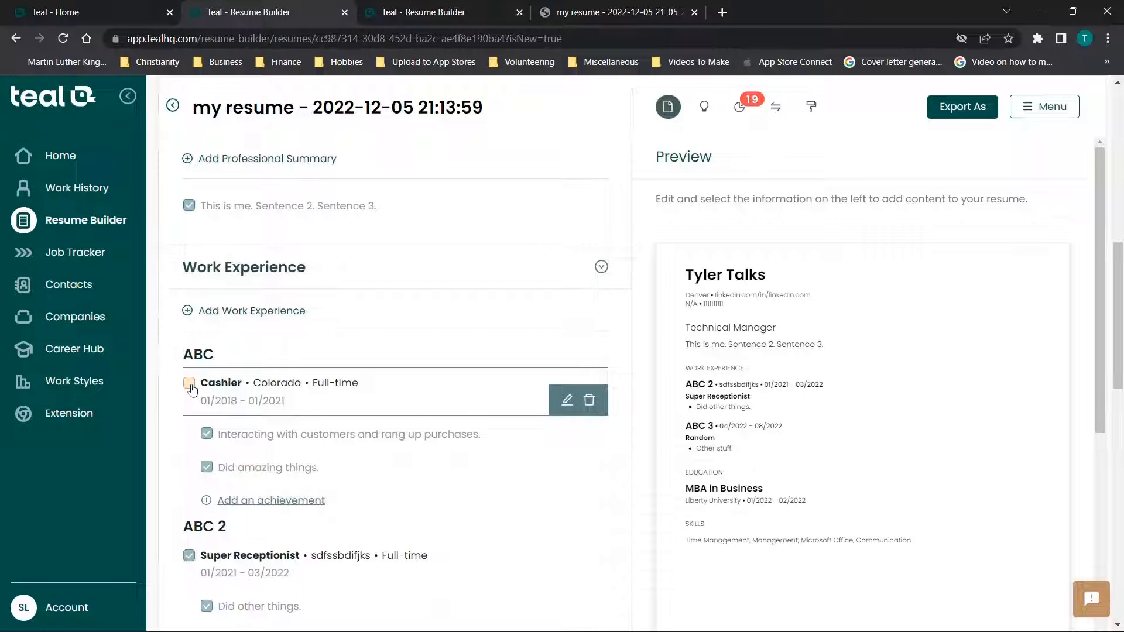
left_click(189, 382)
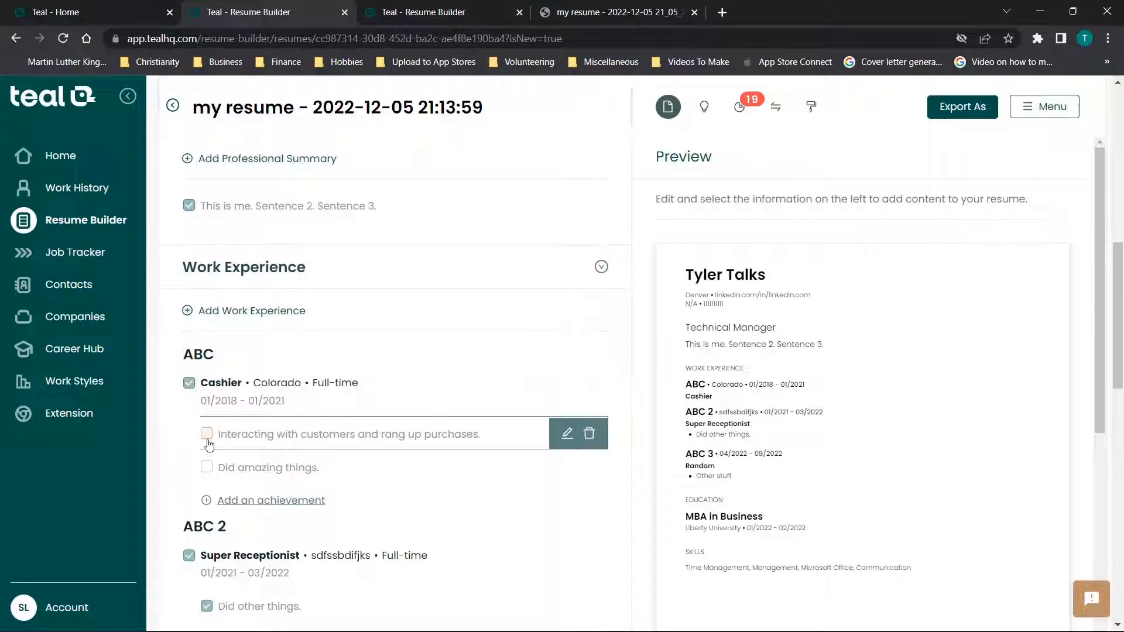
left_click(206, 434)
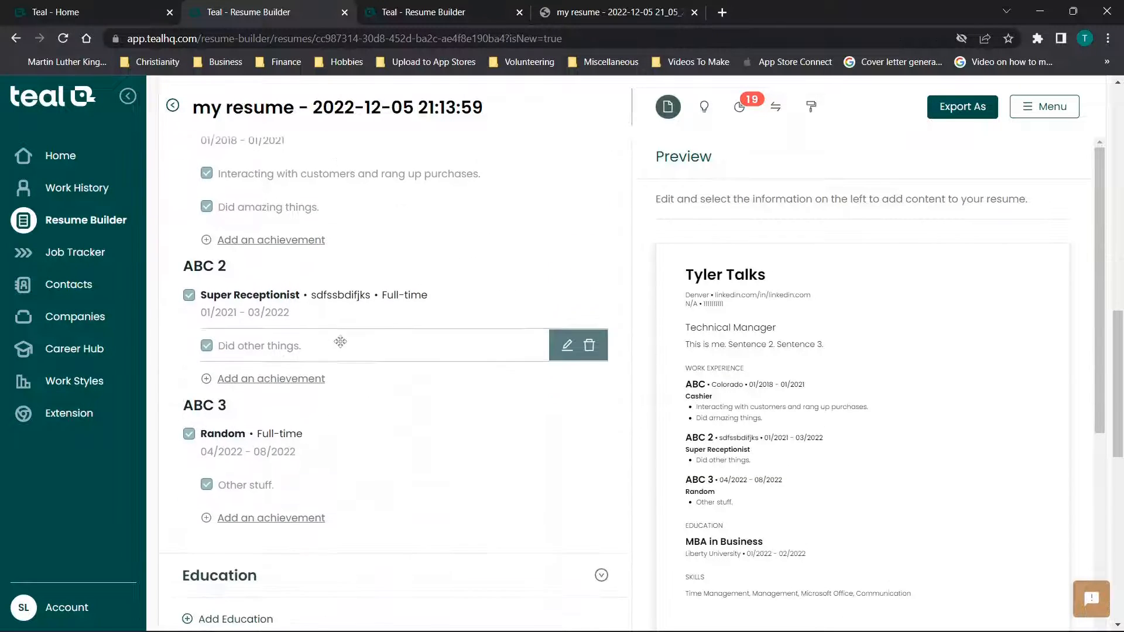
scroll("down", 3)
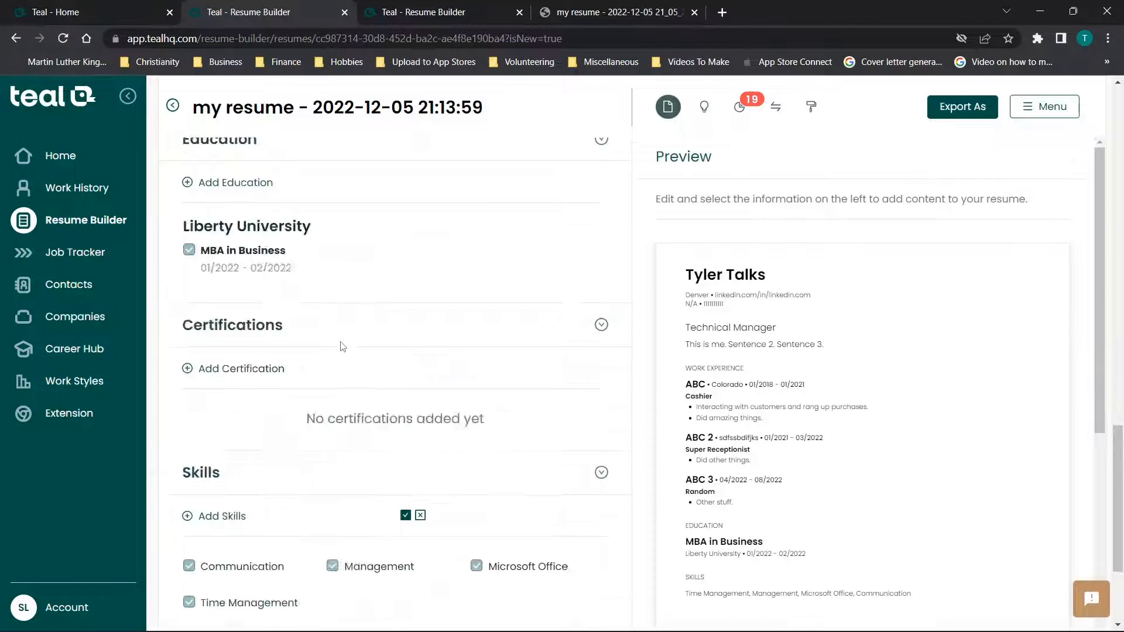
scroll("up", 3)
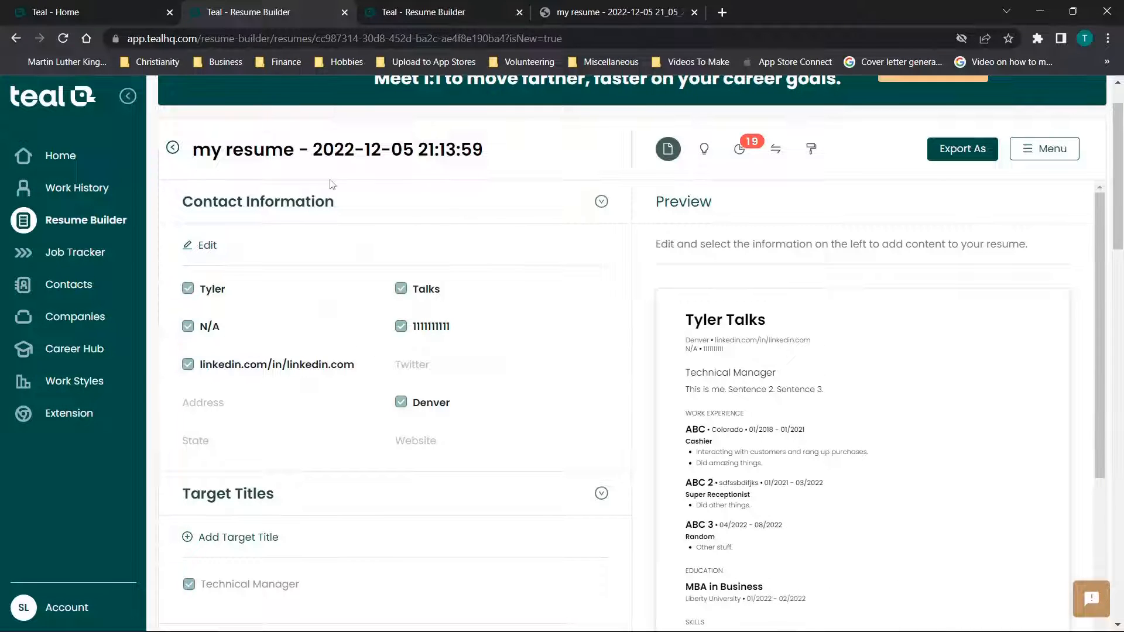
scroll("up", 3)
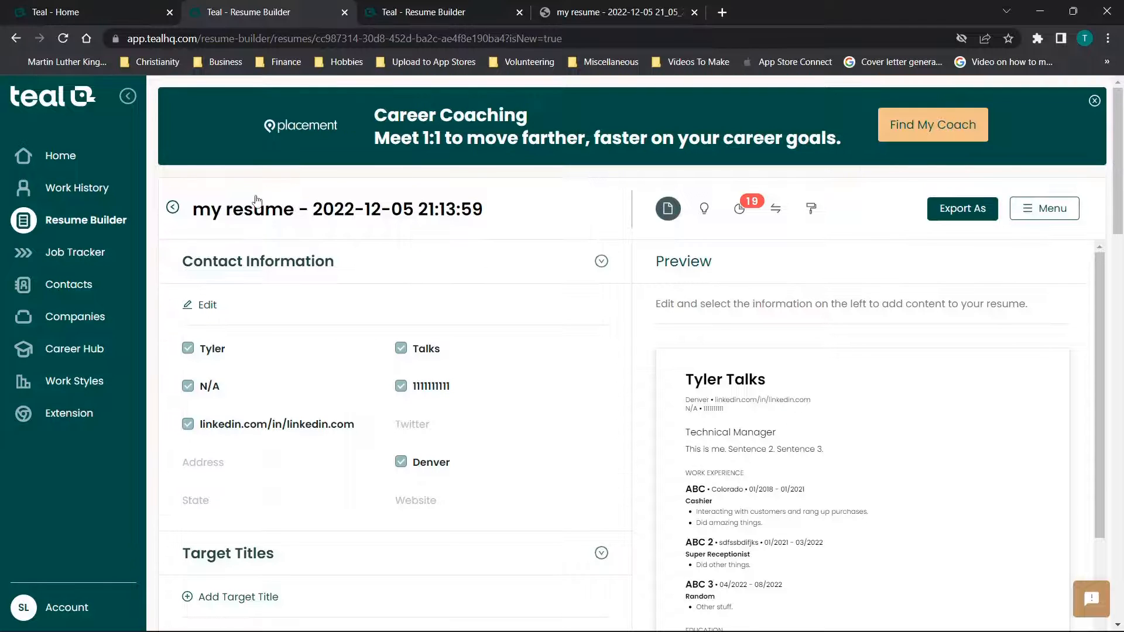
mouse_move(173, 208)
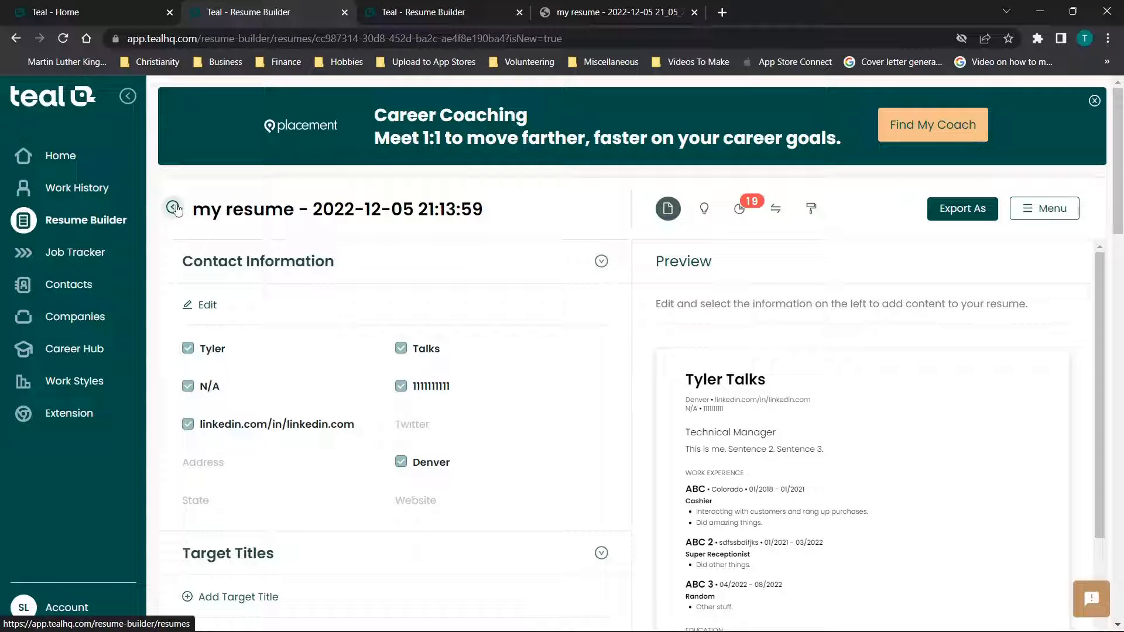
Step: Collapse Contact Information and show the job description Matching panel
left_click(600, 261)
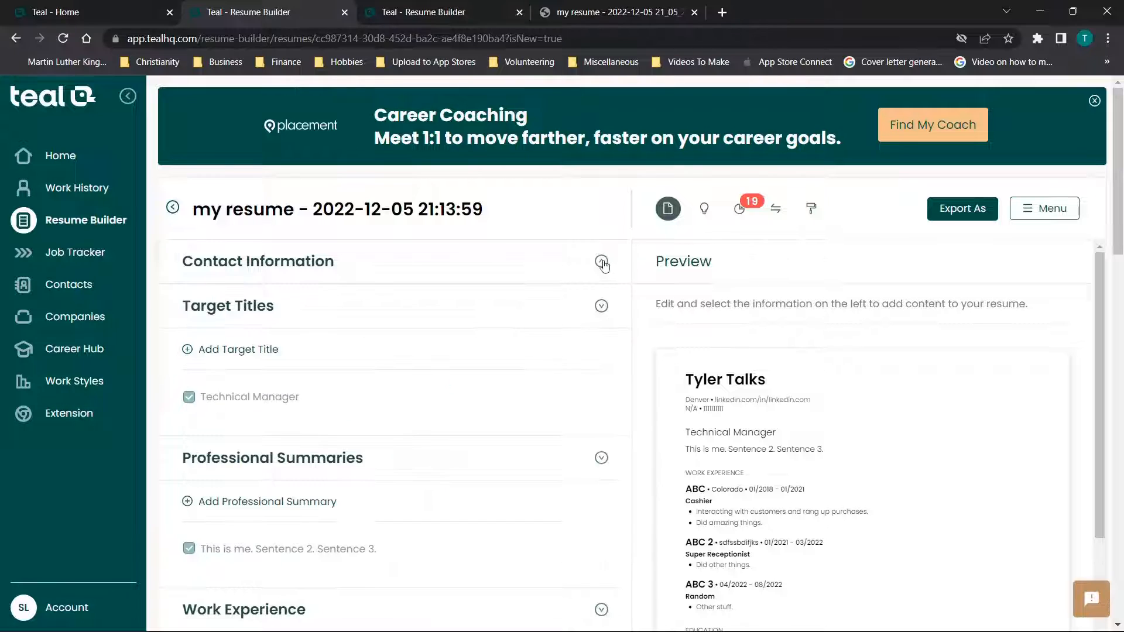
left_click(602, 261)
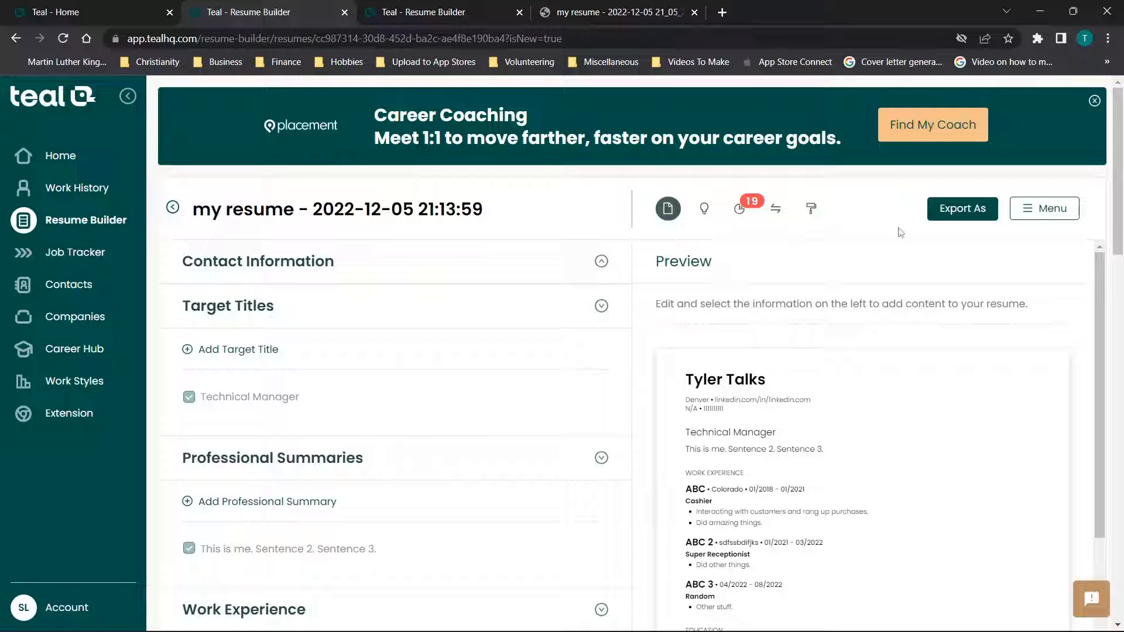
mouse_move(775, 212)
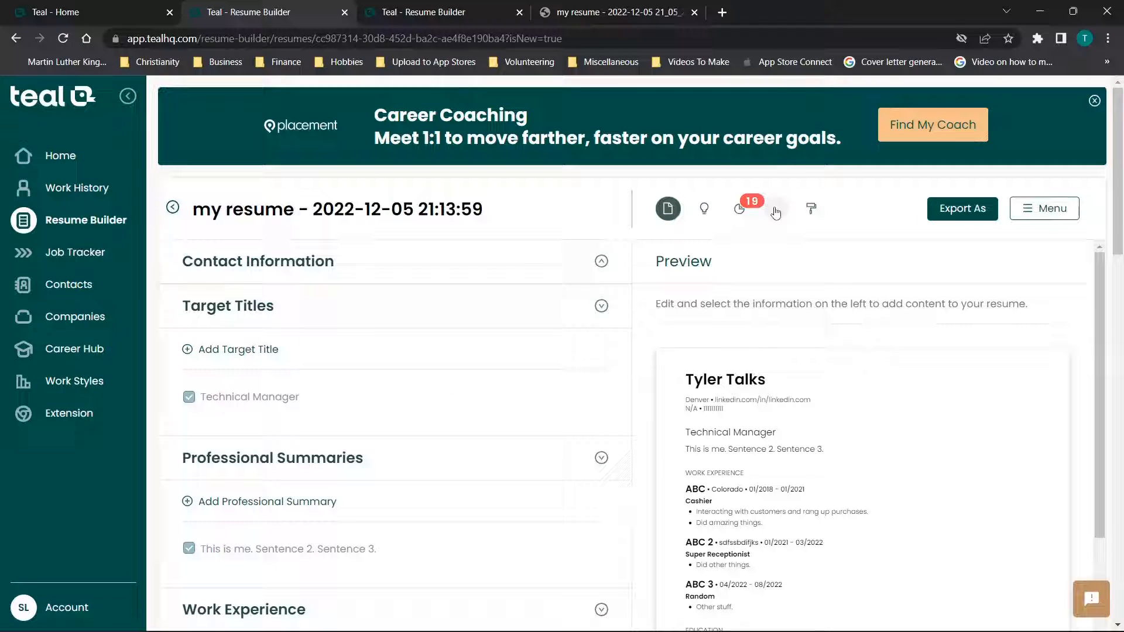
left_click(775, 208)
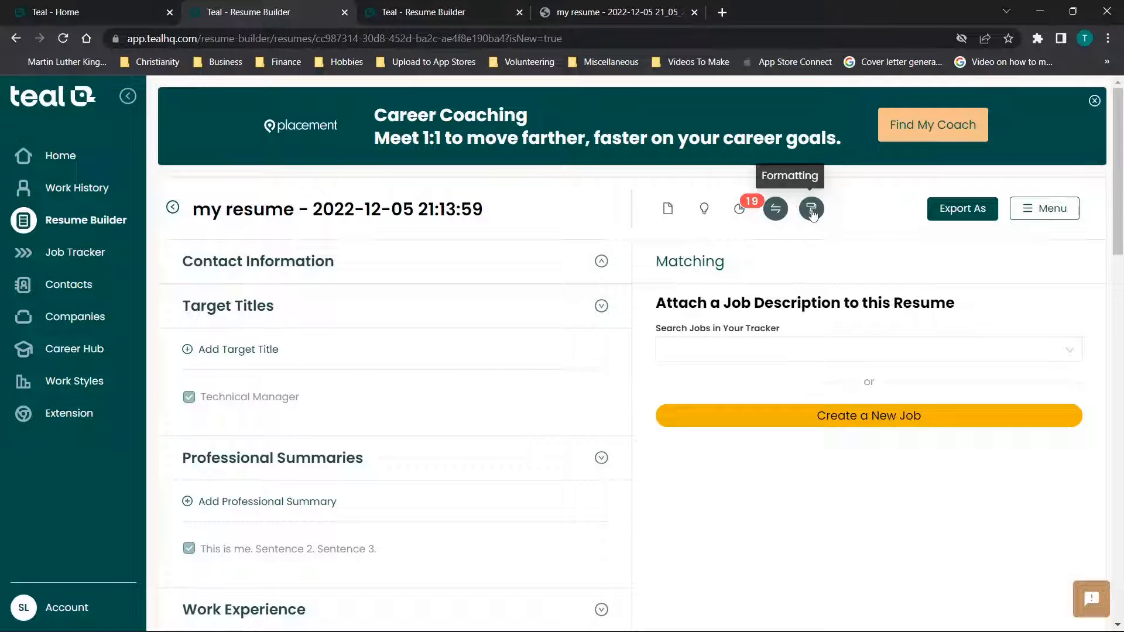
Step: Review the Formatting panel's templates and template settings for the centered-name layout
left_click(810, 208)
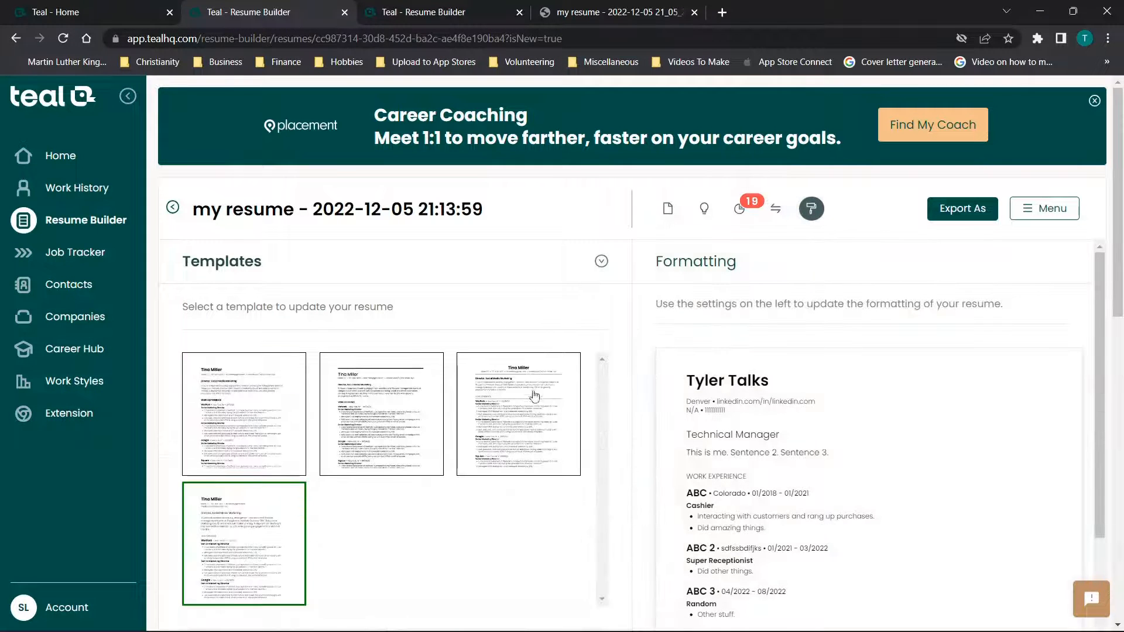
scroll("down", 3)
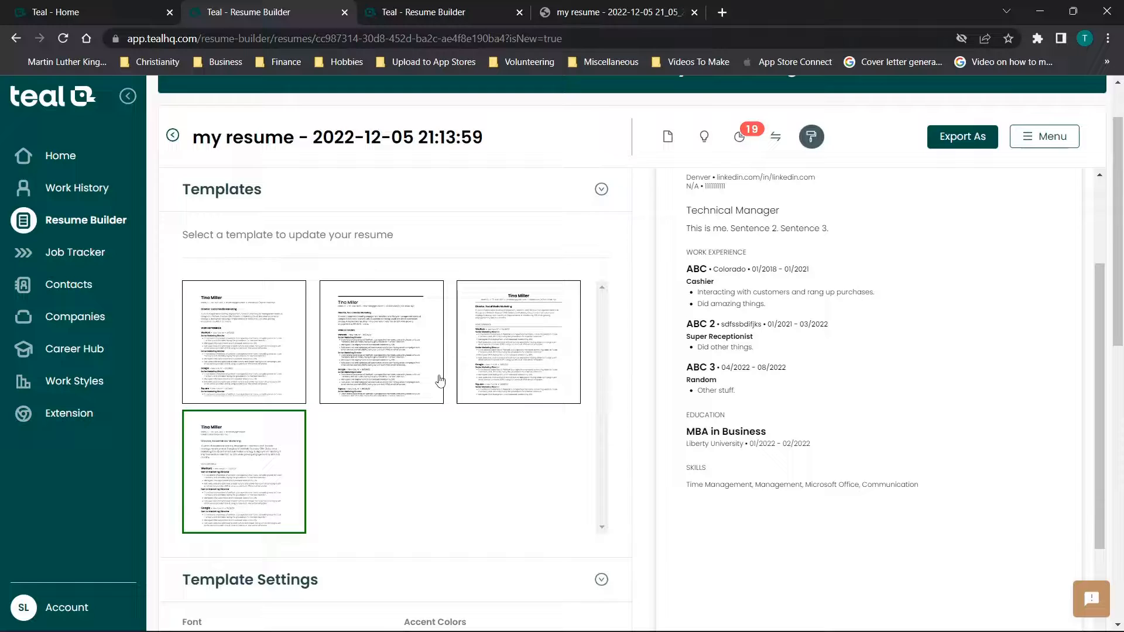
scroll("down", 3)
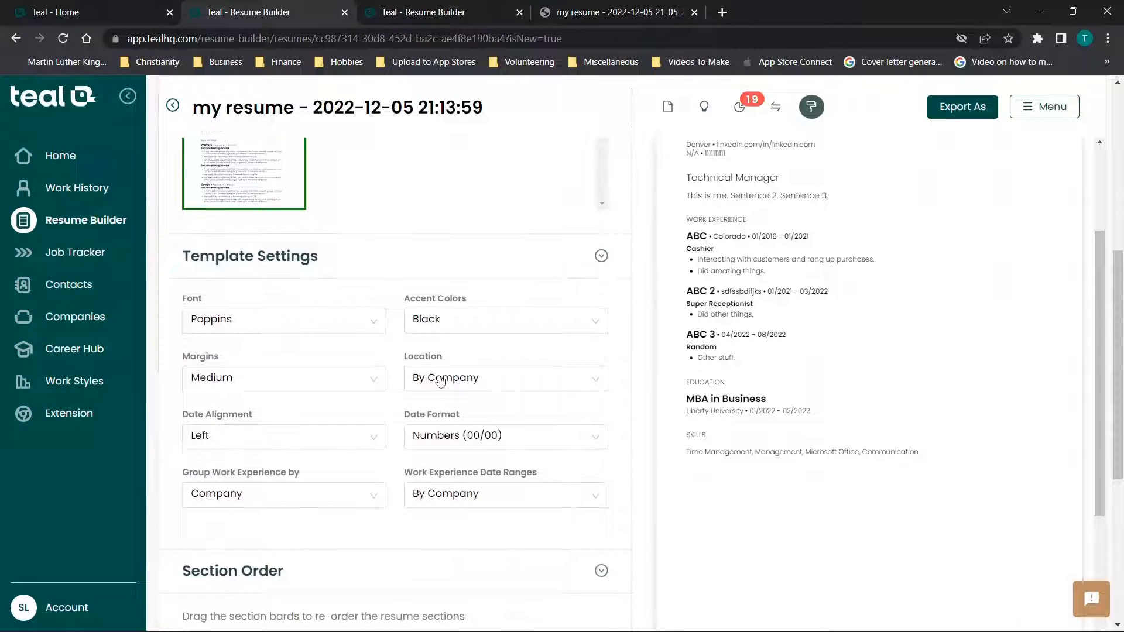
scroll("down", 3)
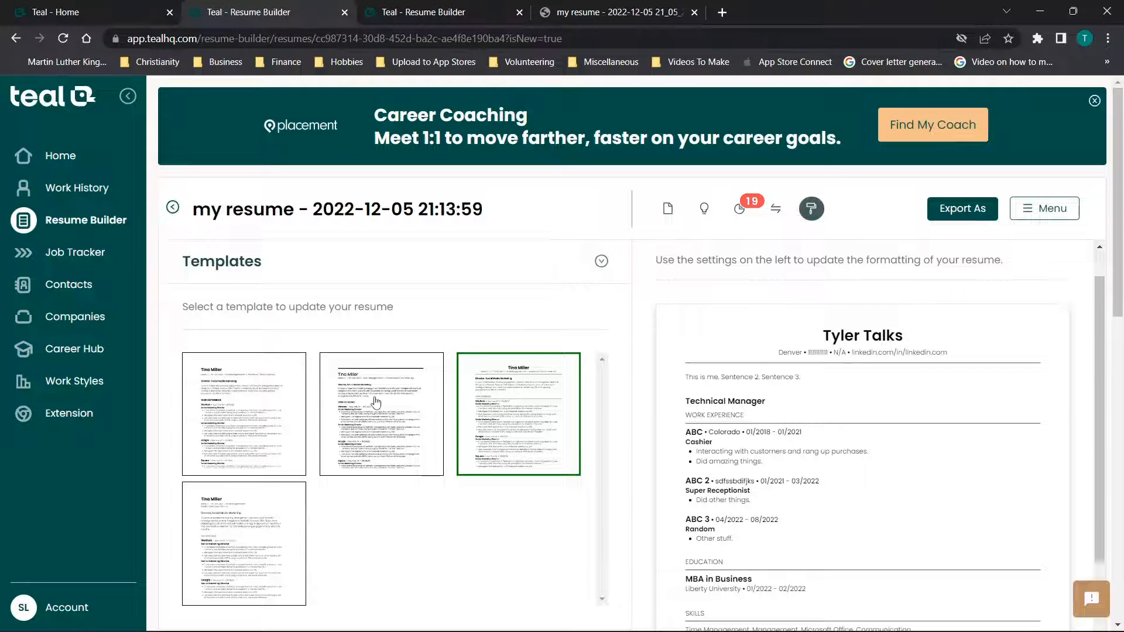
left_click(382, 413)
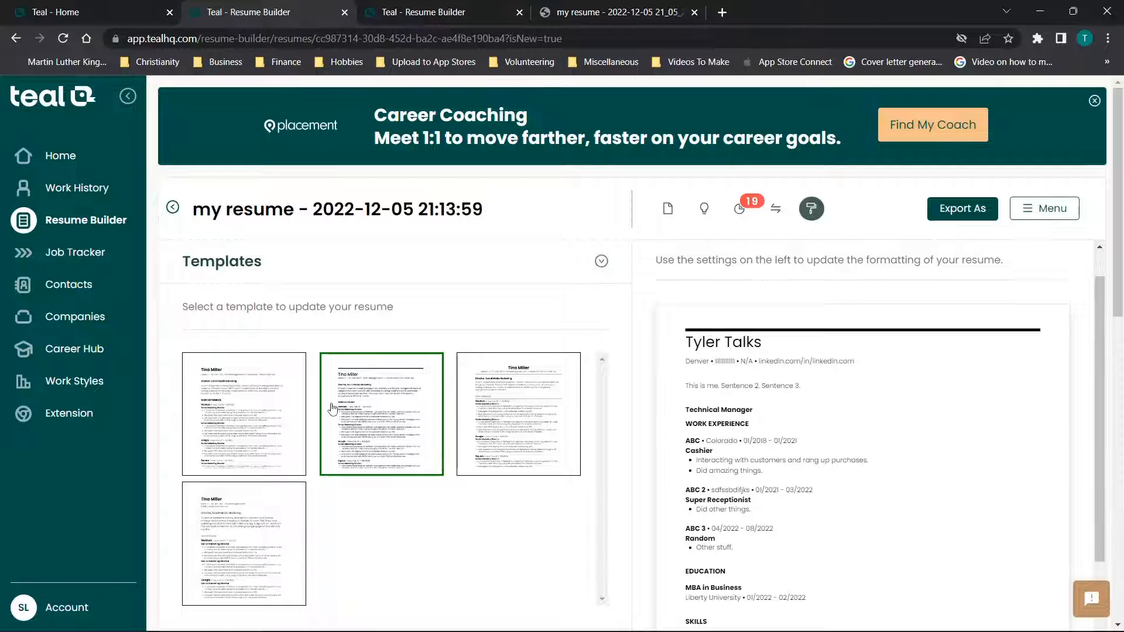
left_click(244, 414)
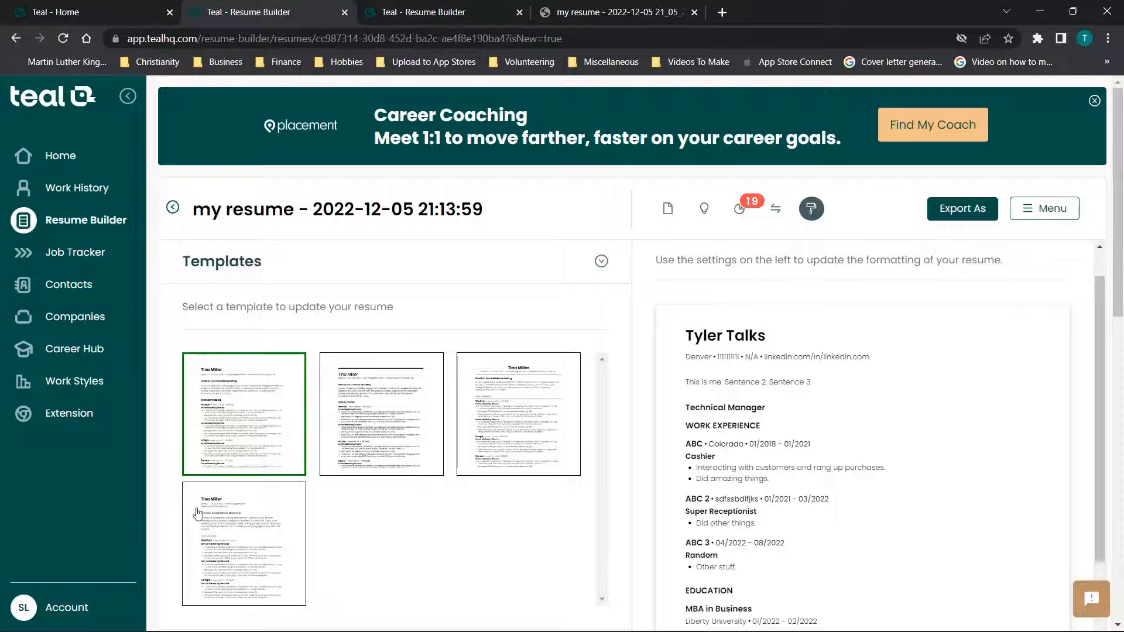
left_click(243, 543)
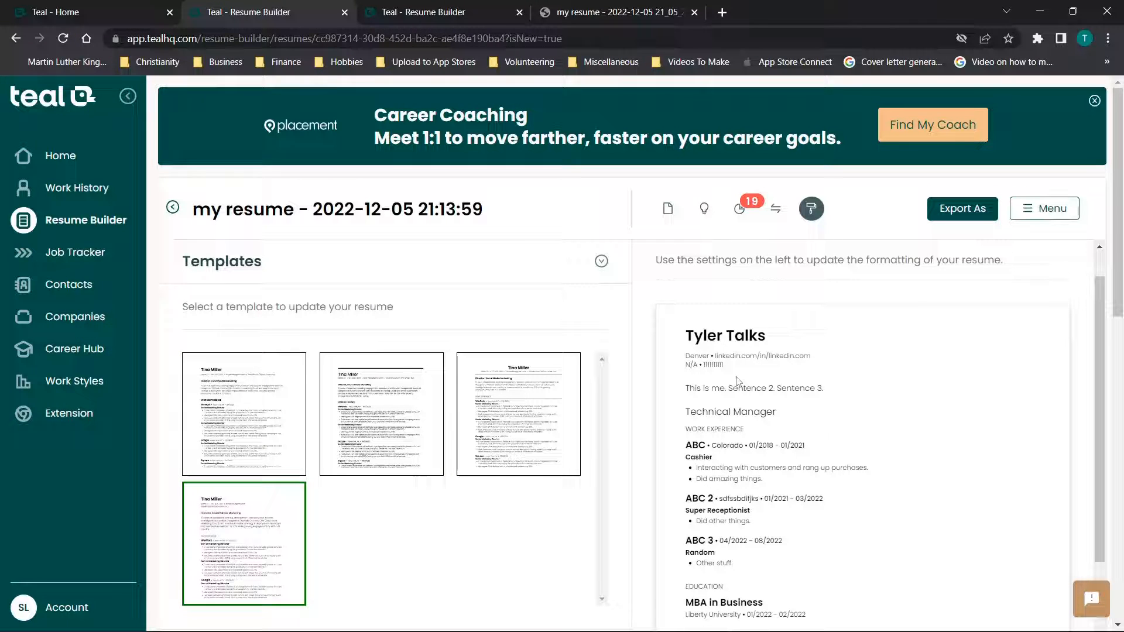
left_click(518, 413)
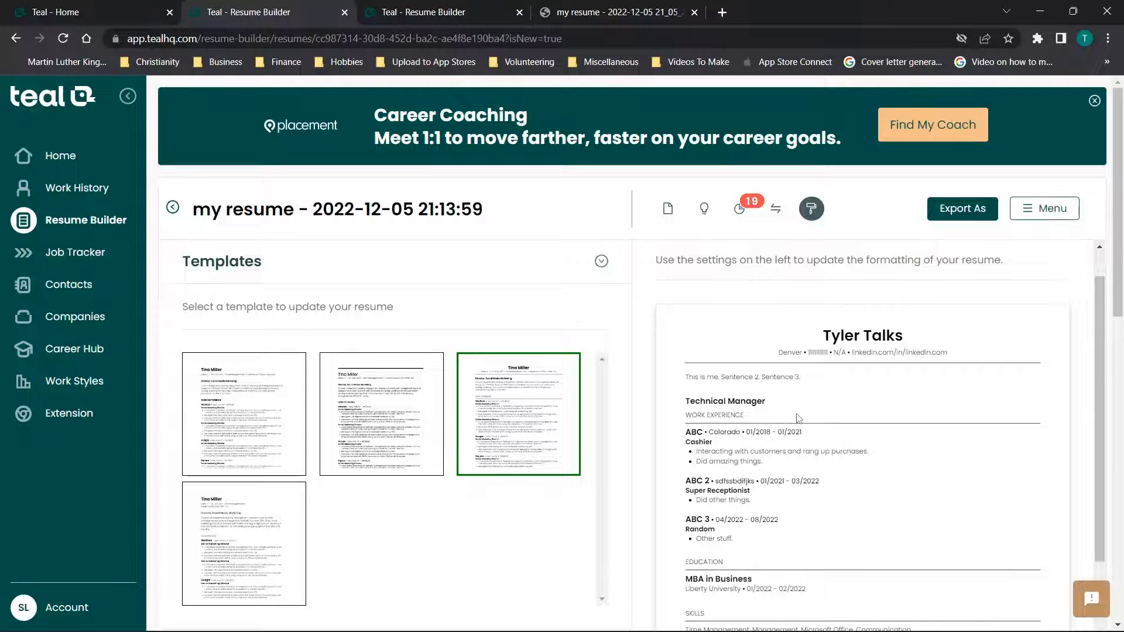
mouse_move(679, 410)
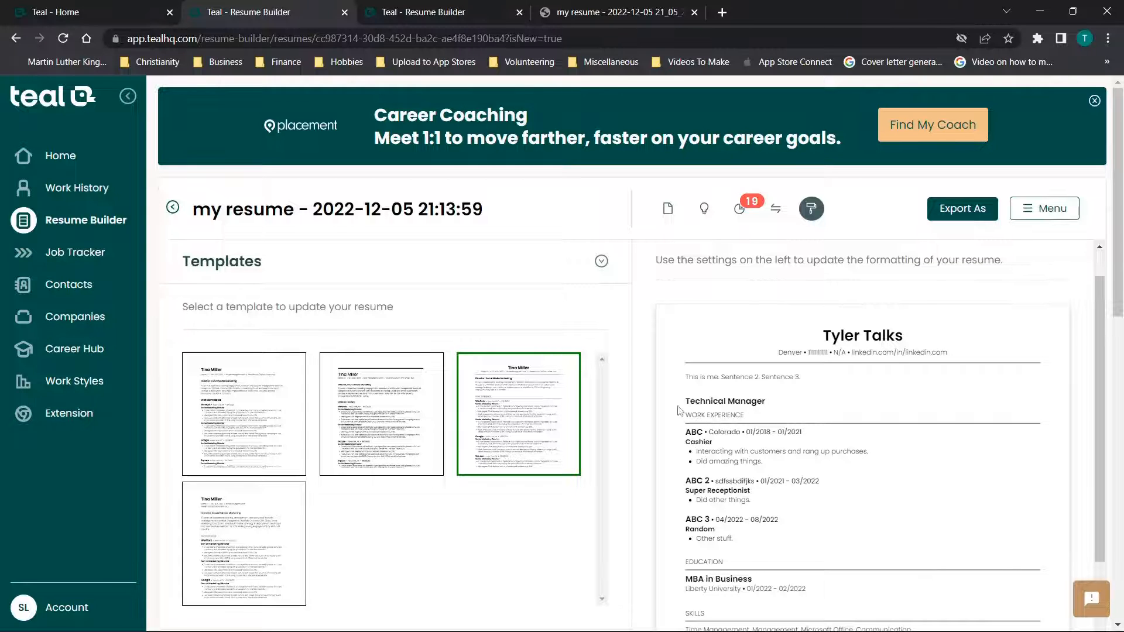
mouse_move(826, 427)
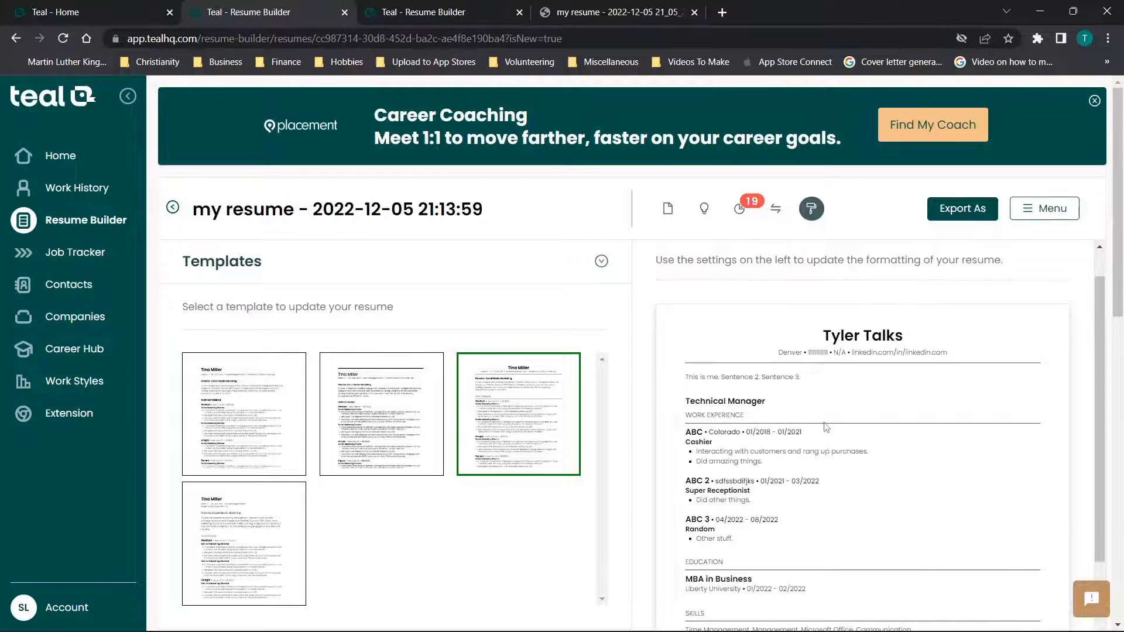
scroll("up", 3)
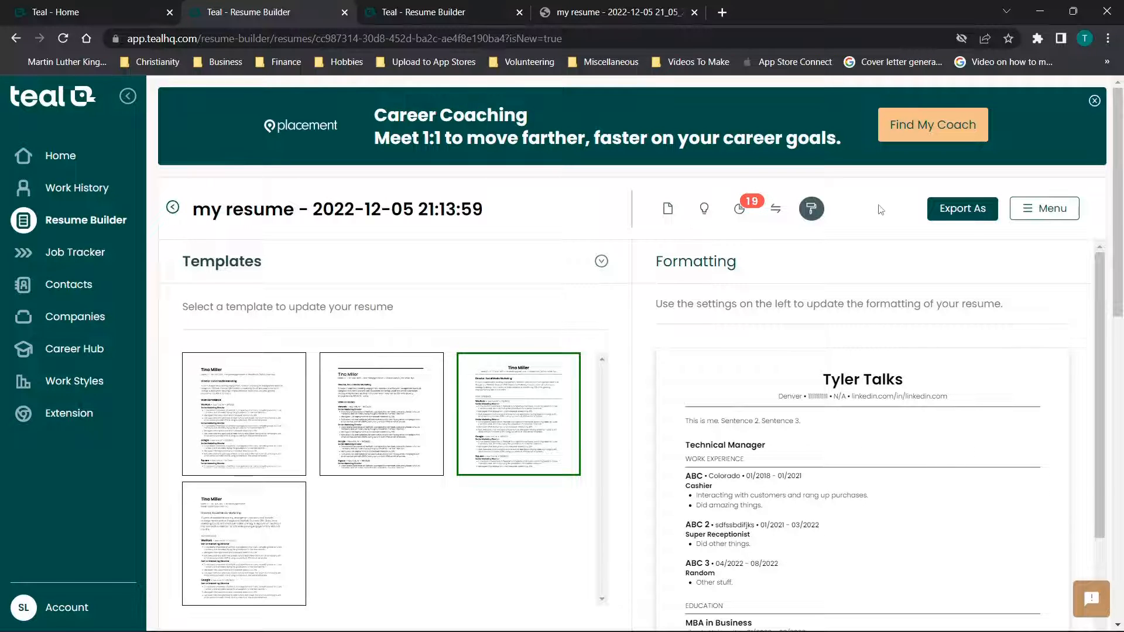
Step: Export the 'Tyler Talks' resume as a PDF and view the downloaded one-page file
left_click(963, 209)
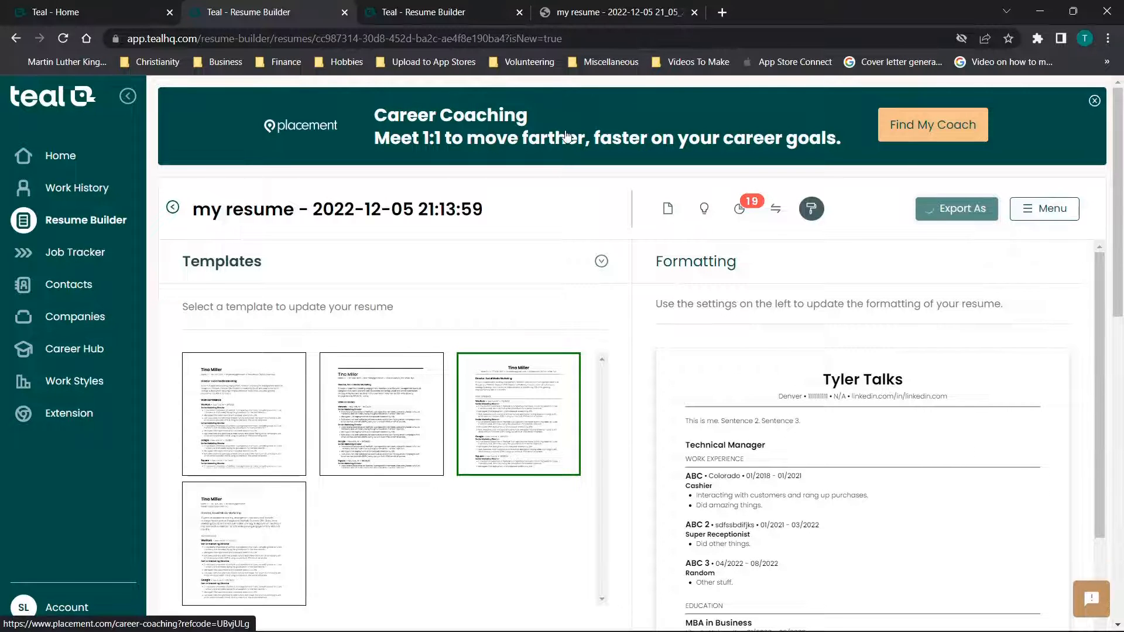
left_click(963, 208)
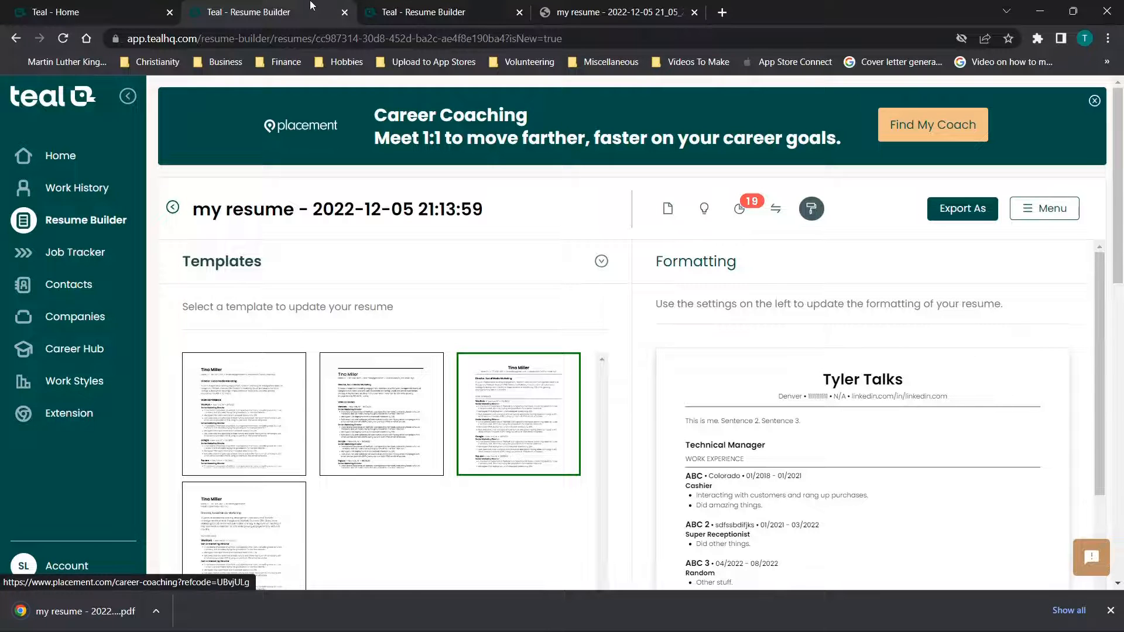
left_click(619, 12)
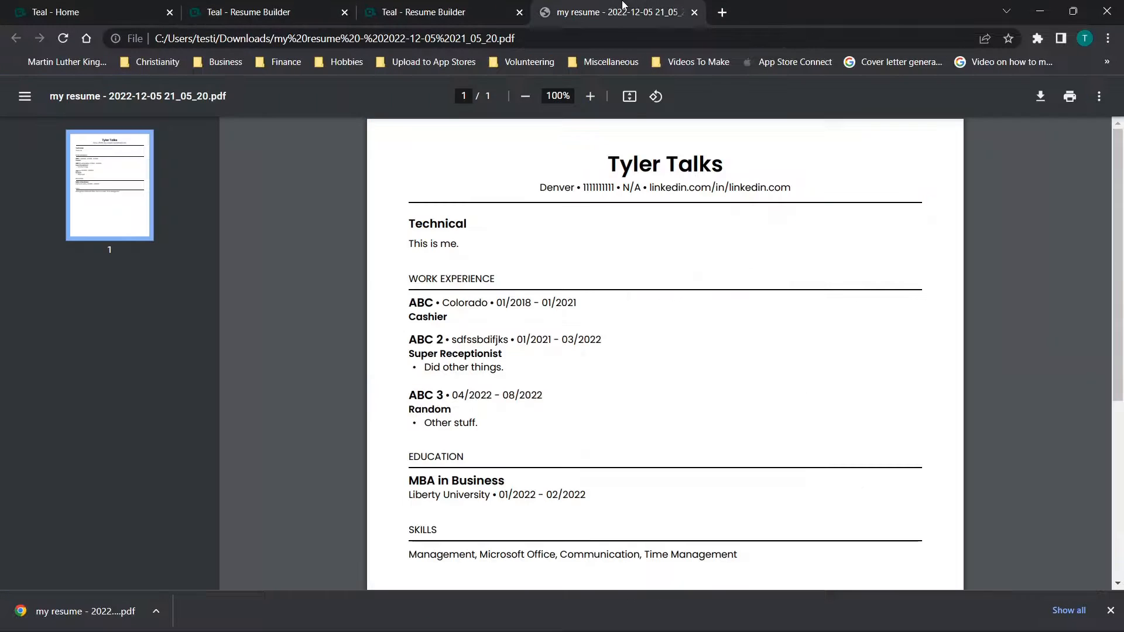